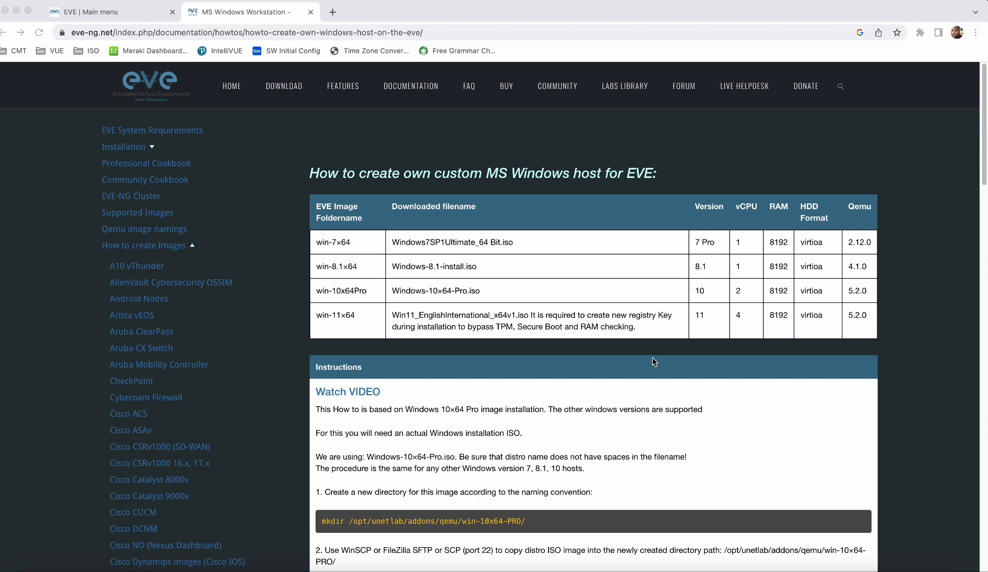
Launch WinSCP and log in over SFTP to 192.168.100.95 as root
scroll(down, 3)
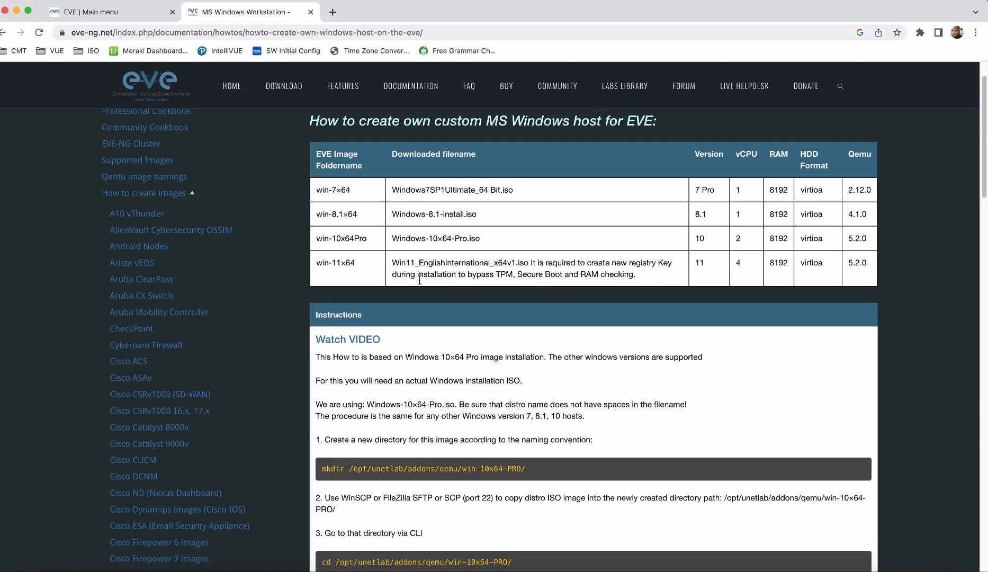
scroll(down, 3)
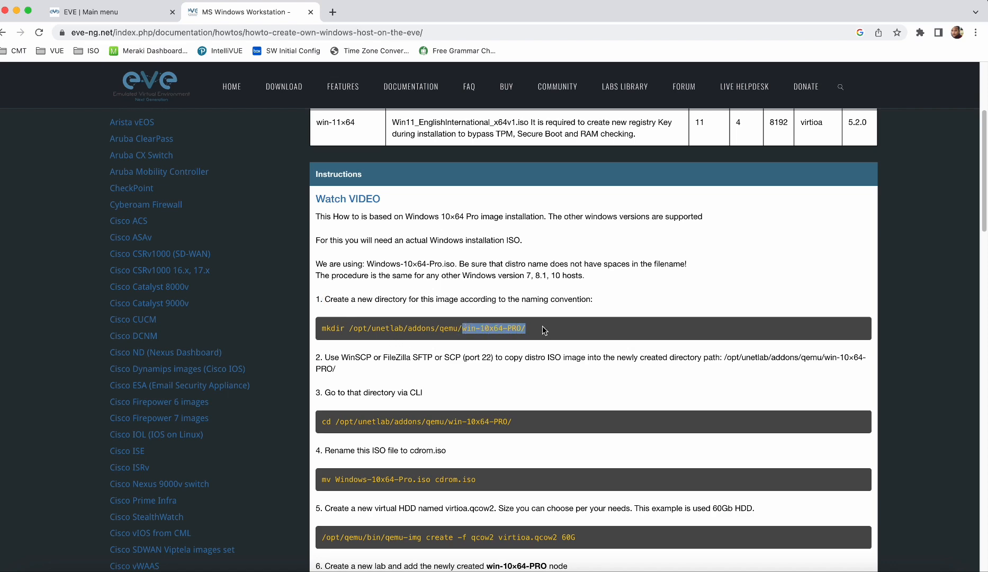
scroll(down, 3)
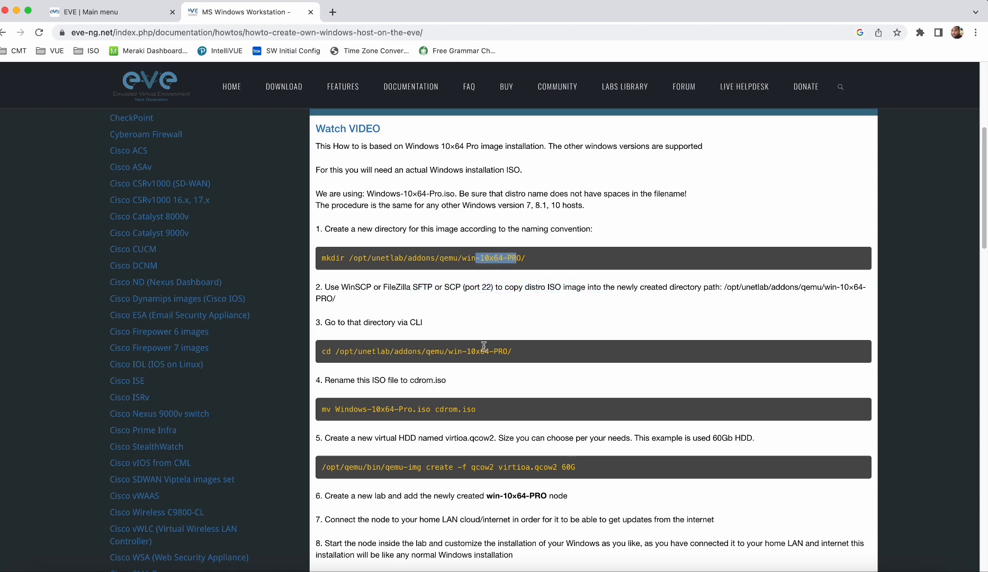
scroll(down, 3)
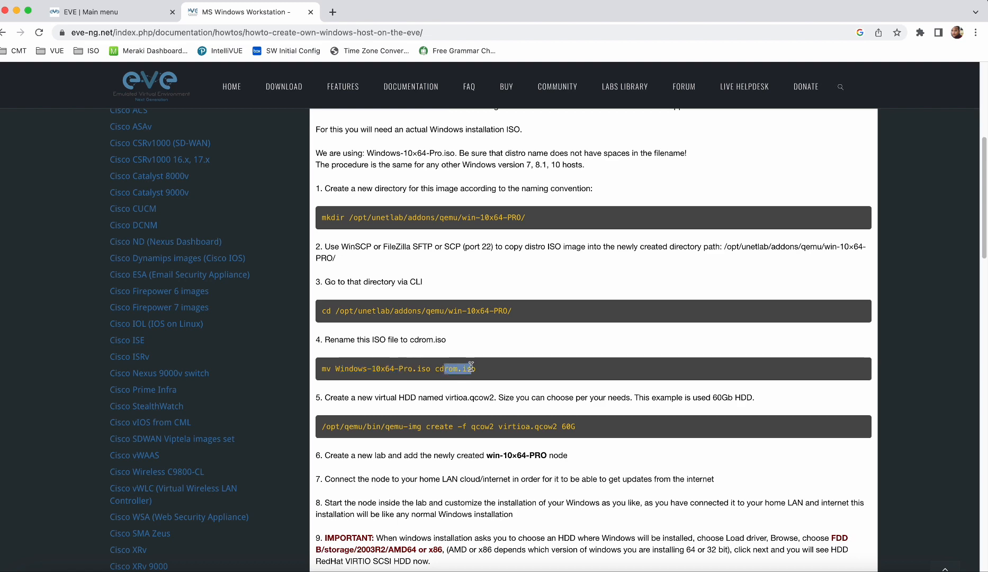
scroll(down, 3)
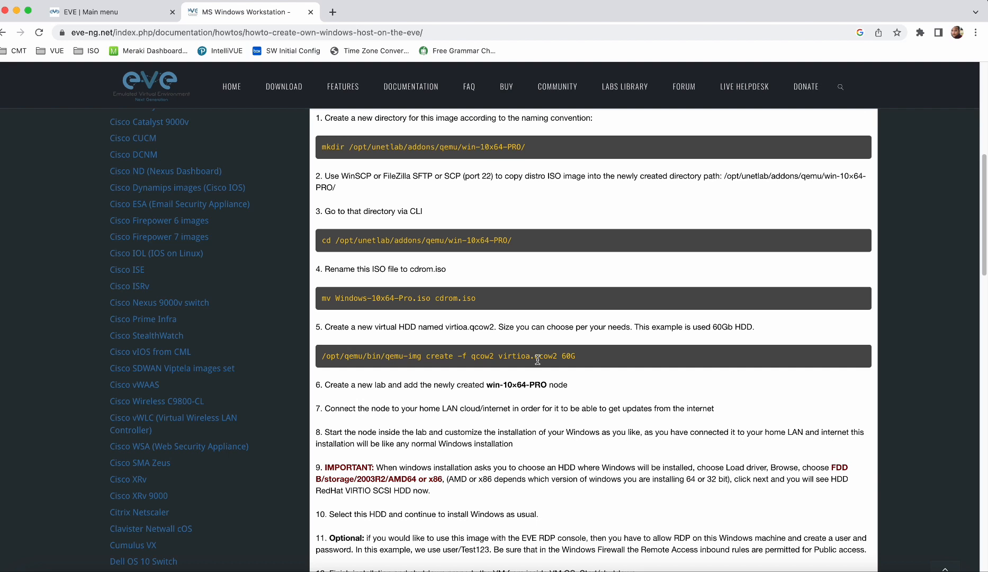
mouse_move(565, 357)
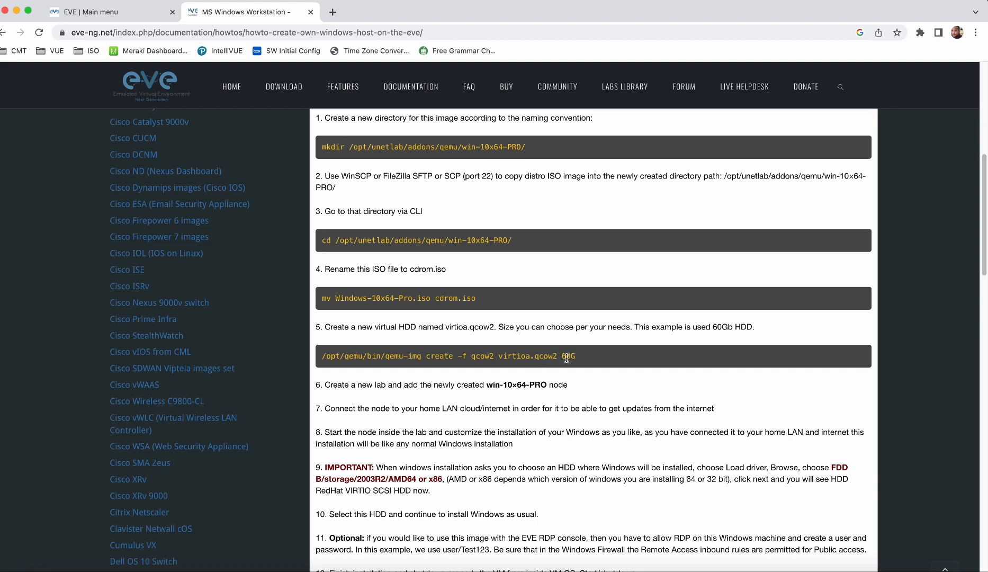
mouse_move(590, 359)
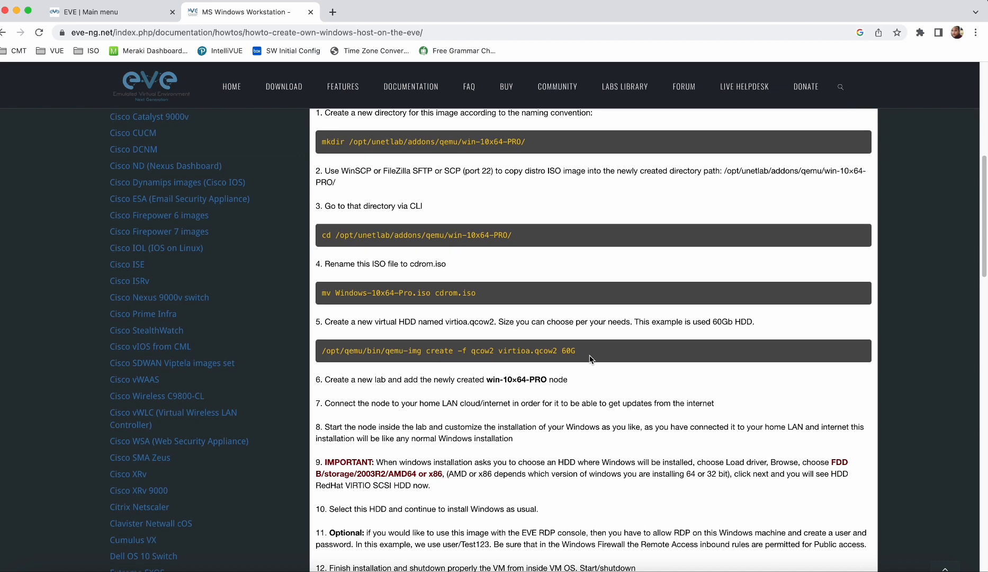
scroll(down, 3)
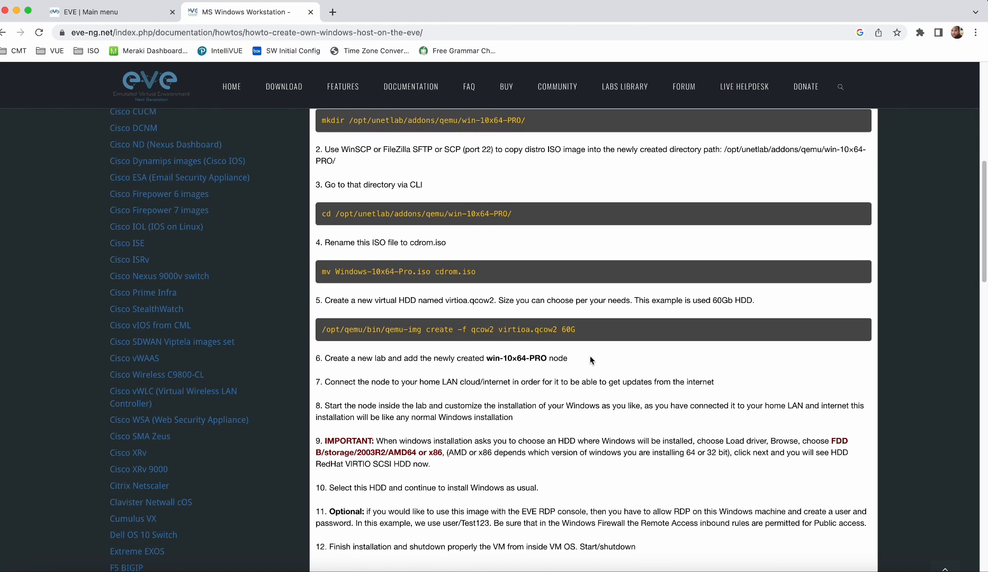
mouse_move(536, 377)
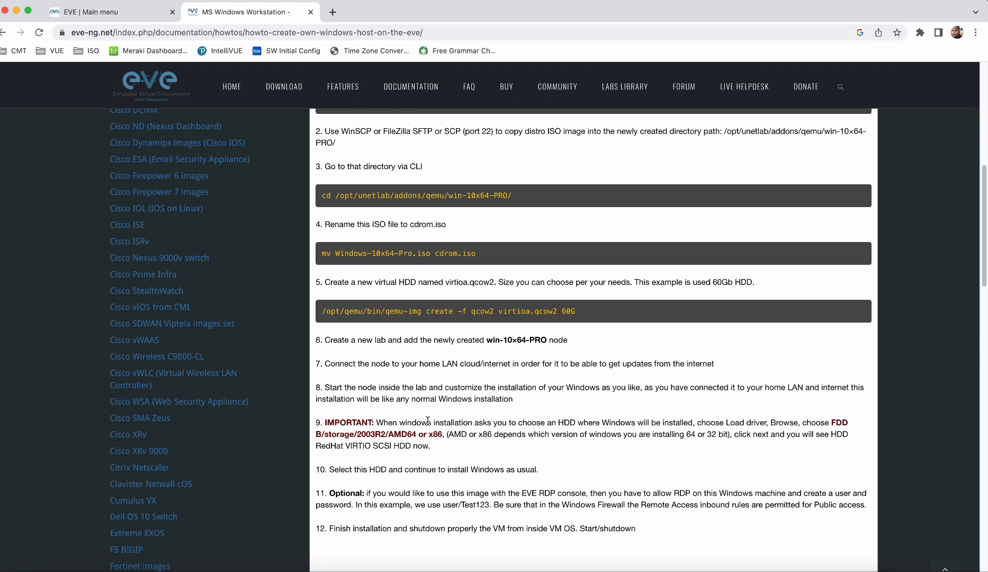
mouse_move(528, 402)
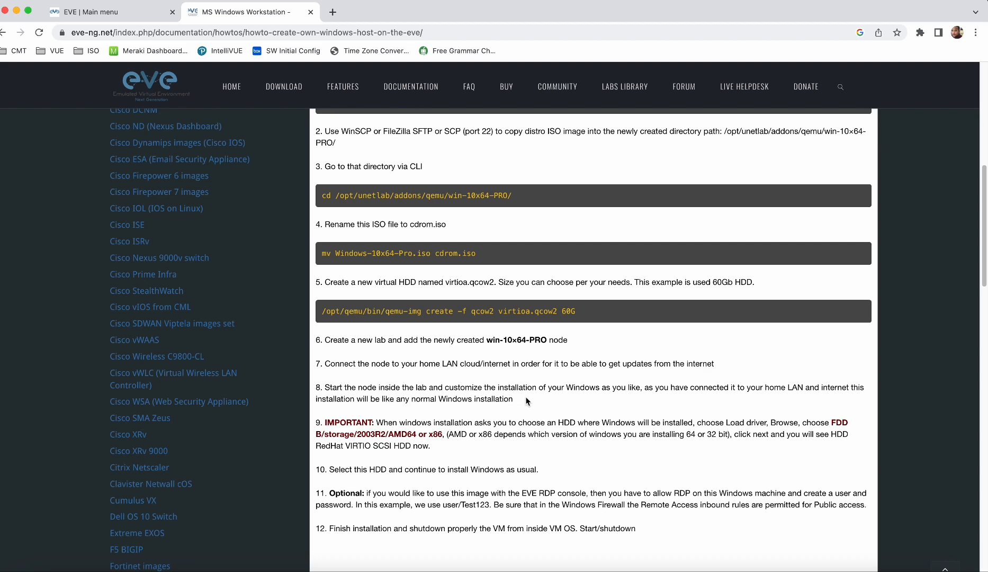
mouse_move(517, 408)
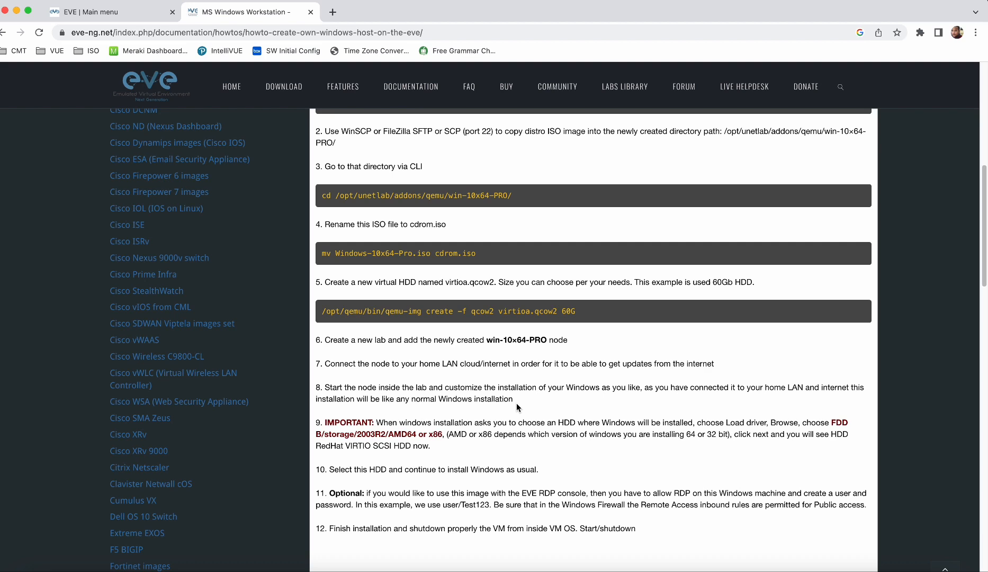
mouse_move(478, 421)
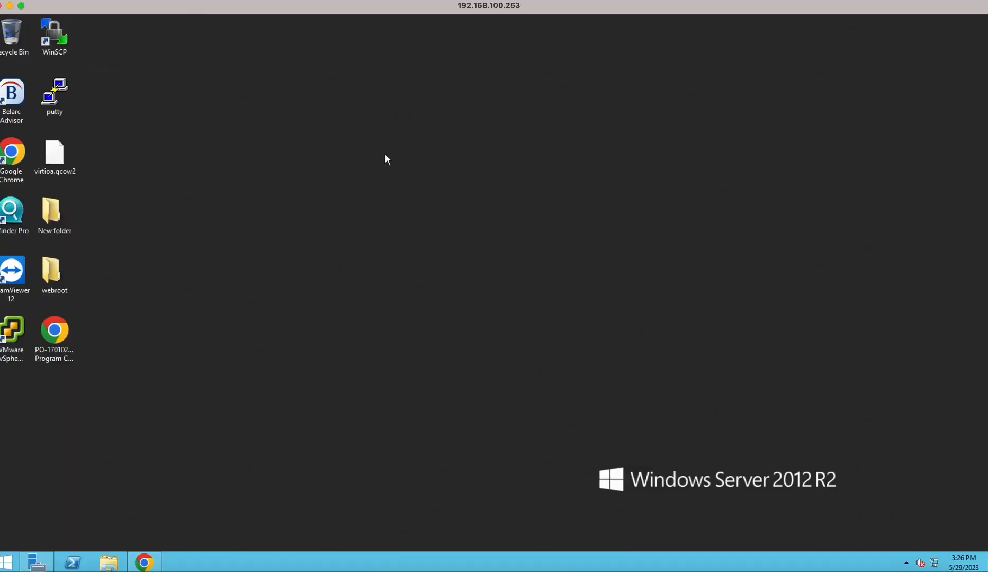
mouse_move(390, 173)
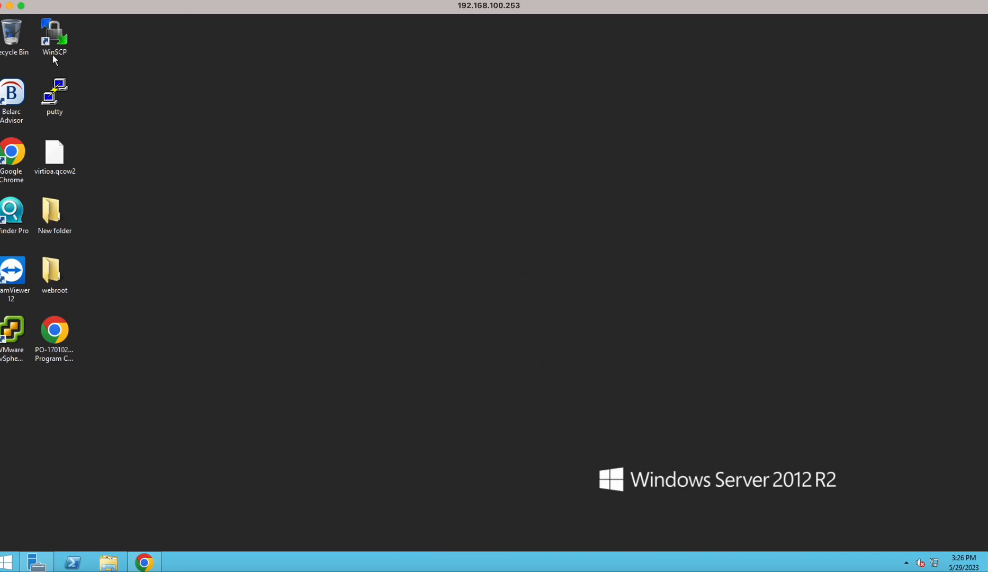
double_click(54, 31)
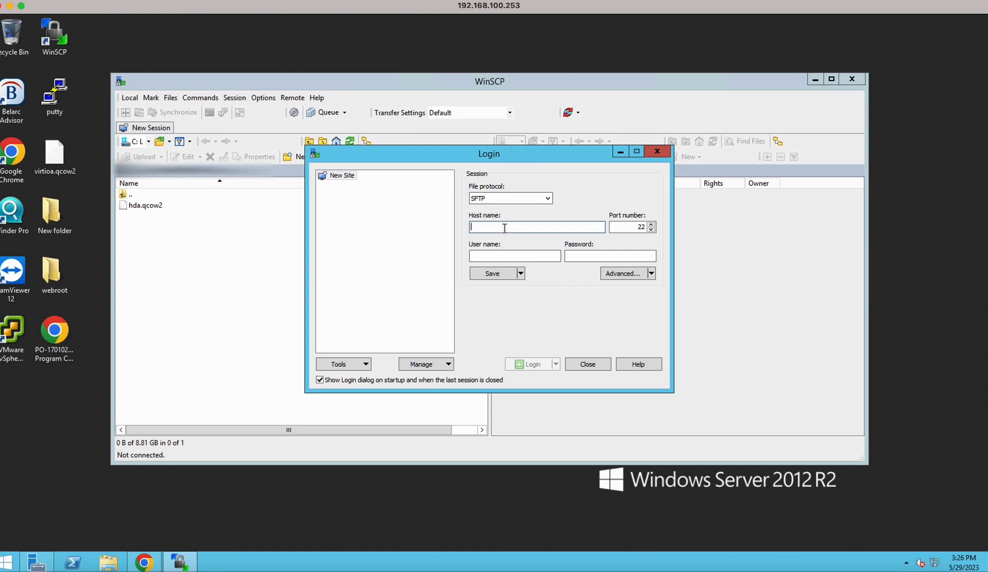
text(192.168.100.95)
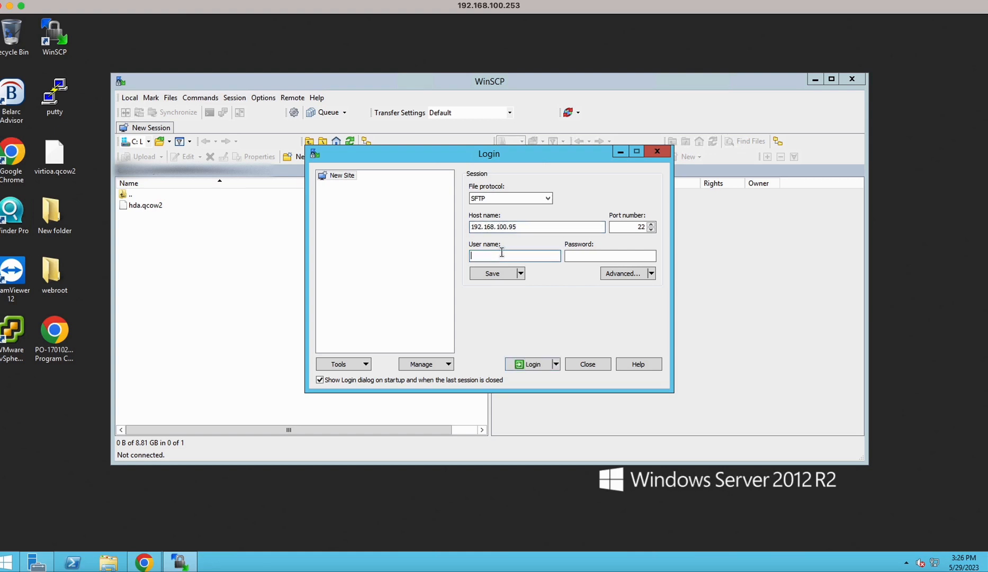
click(532, 364)
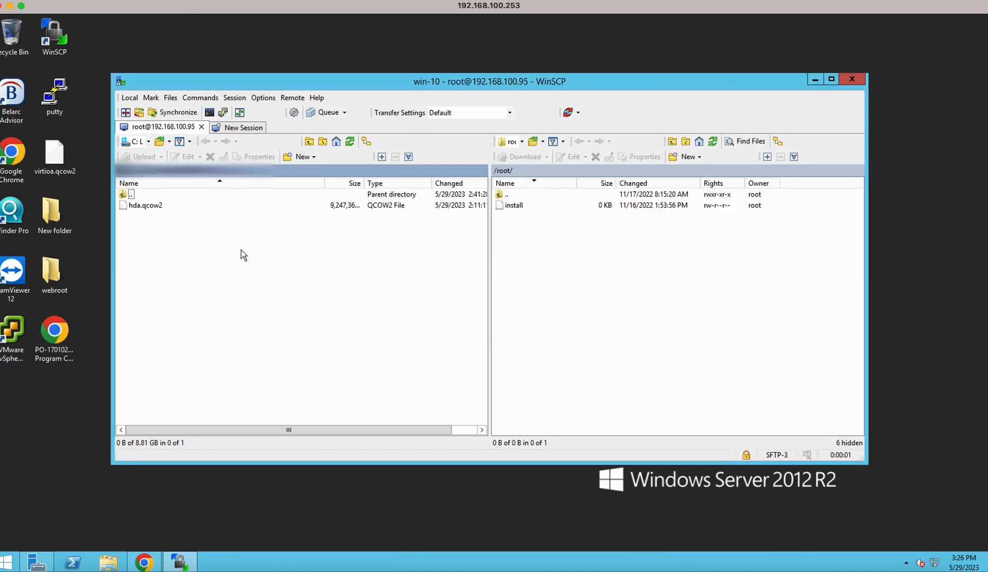
mouse_move(152, 183)
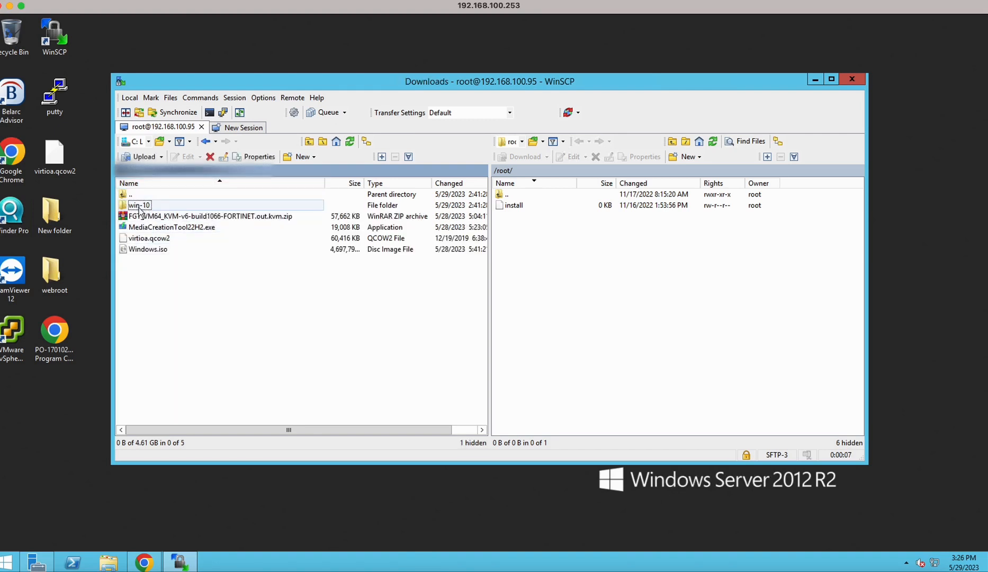
Select local hda.qcow2 in win-10 and browse the server to /opt/unetlab/addons/qemu
double_click(139, 205)
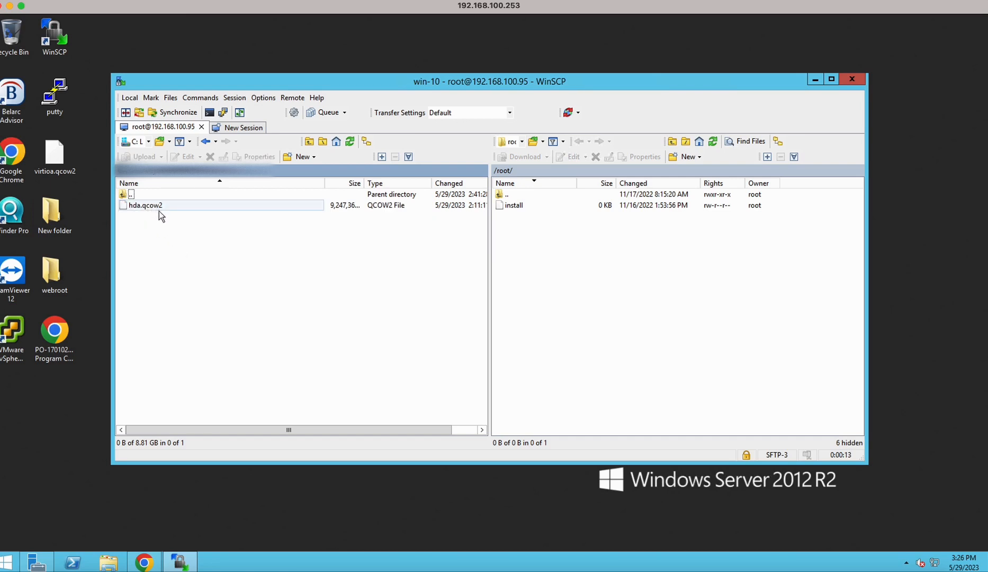
click(507, 193)
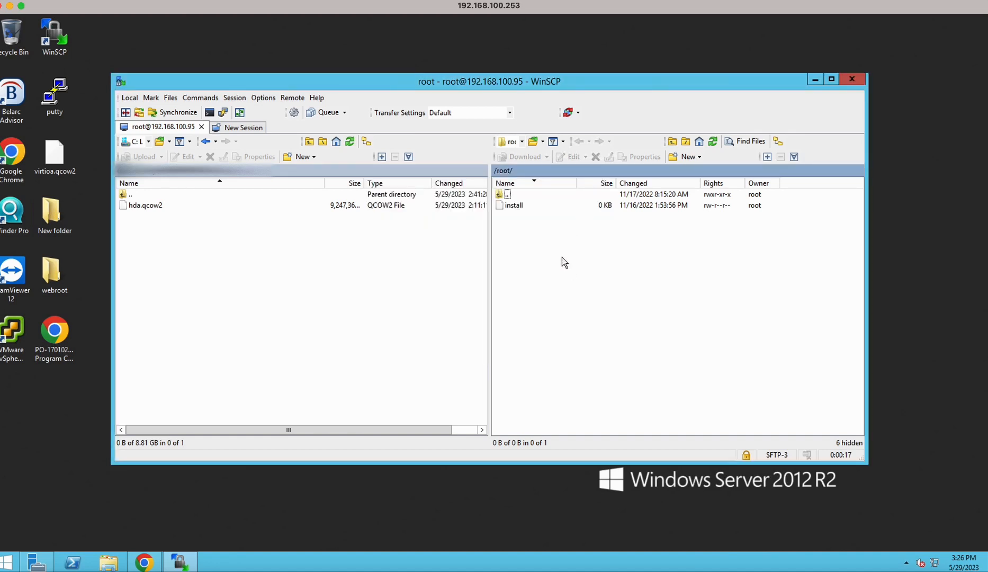
click(510, 141)
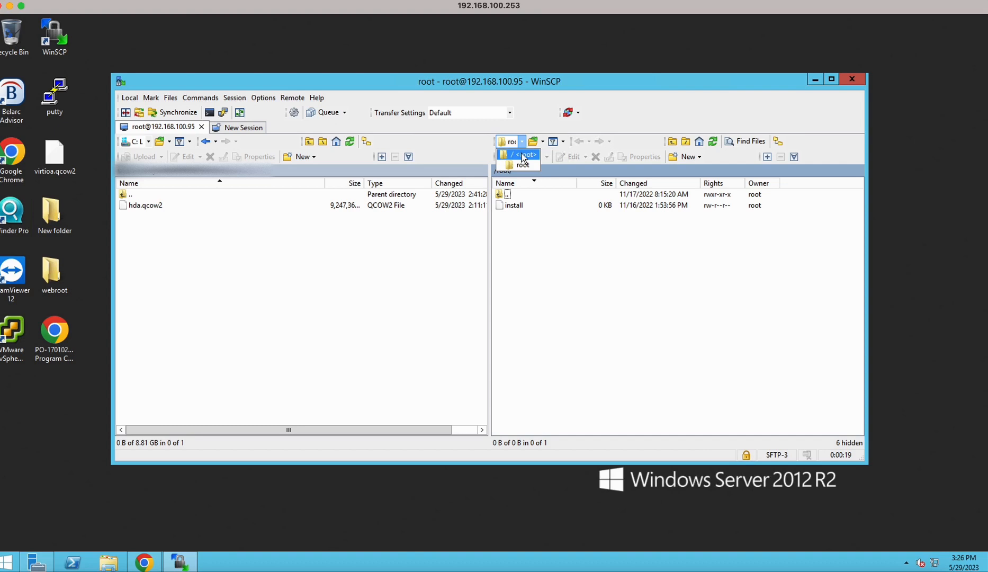
click(502, 164)
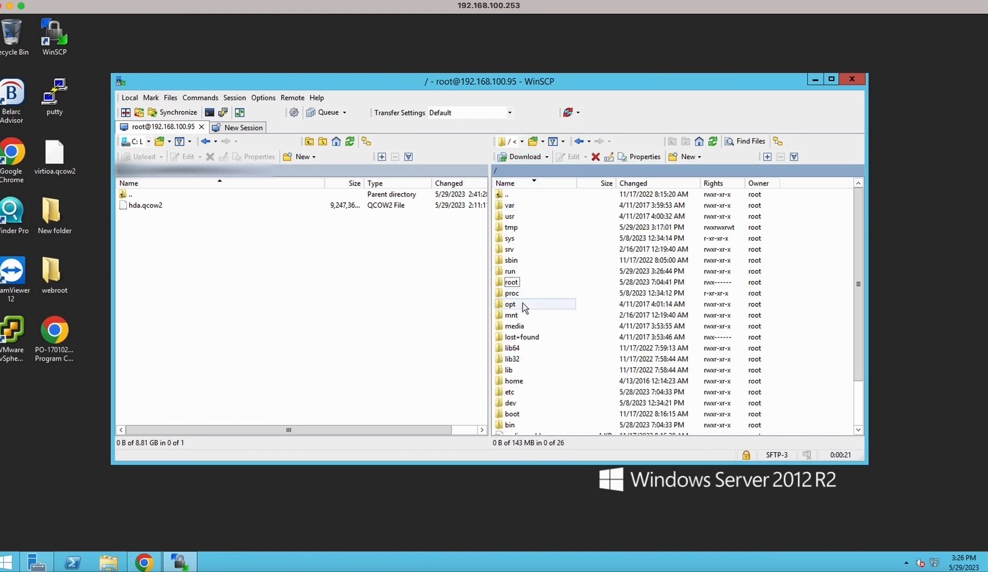
double_click(510, 304)
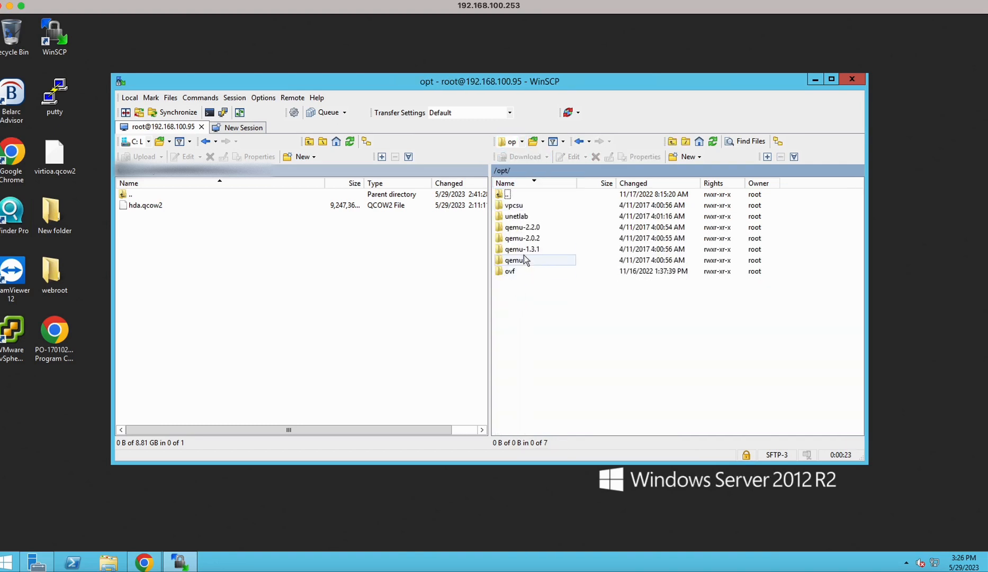
double_click(516, 216)
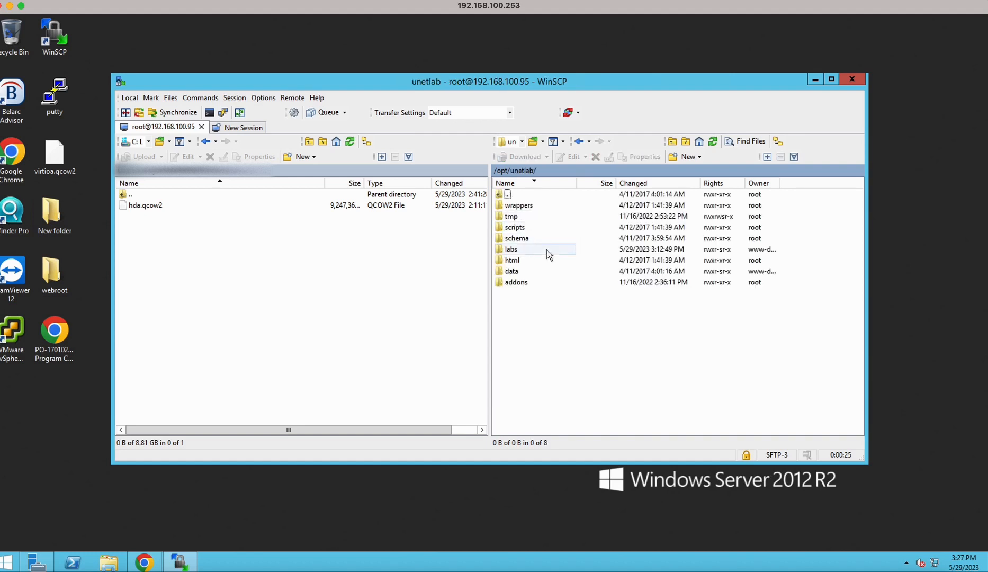
double_click(516, 282)
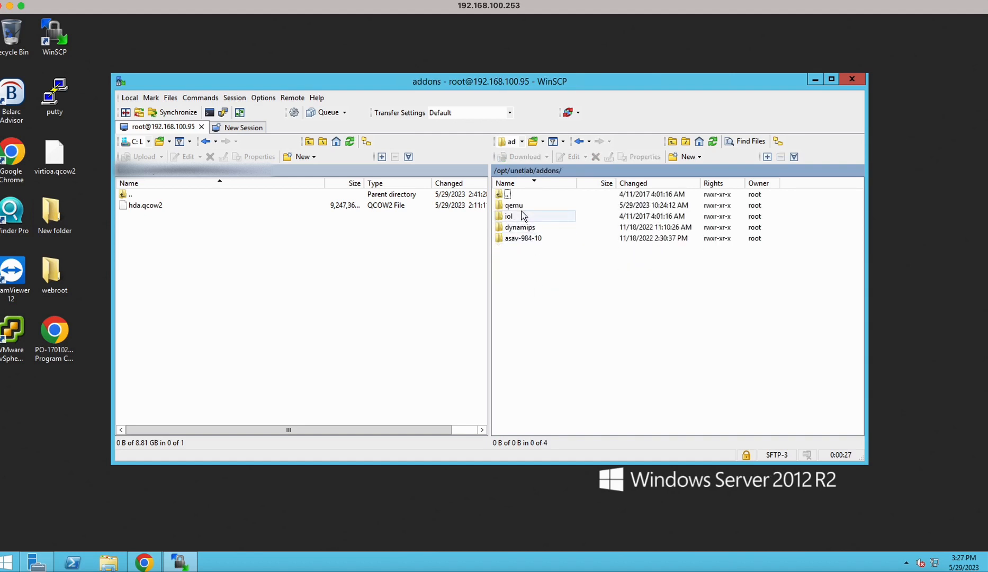
double_click(514, 205)
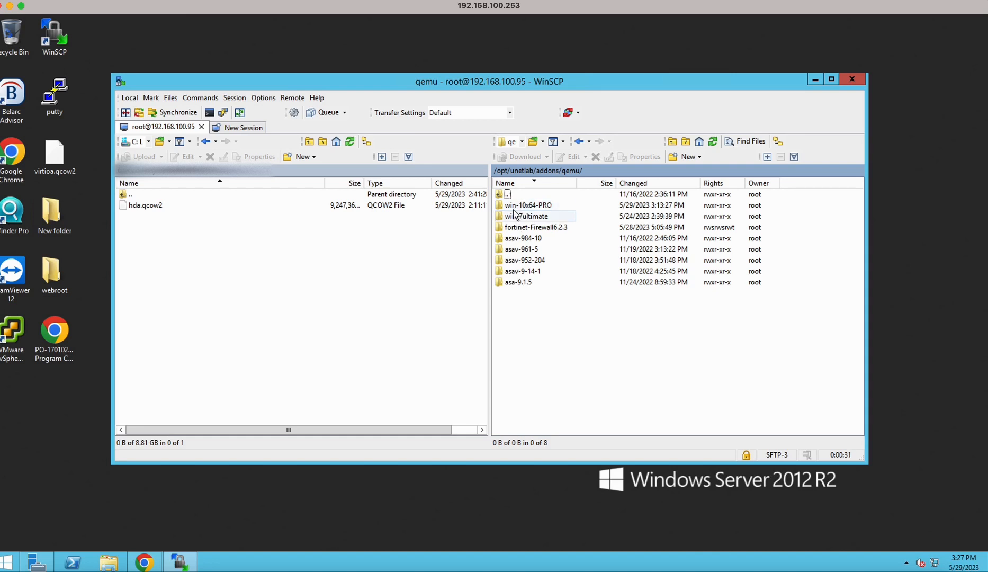
Open the win-10x64-PRO image folder on the server
click(527, 205)
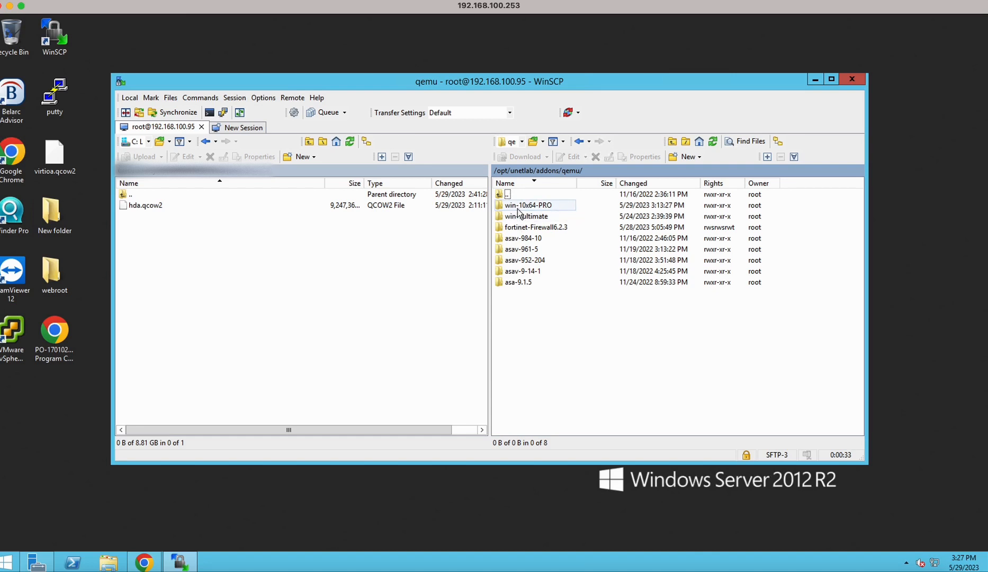
mouse_move(526, 210)
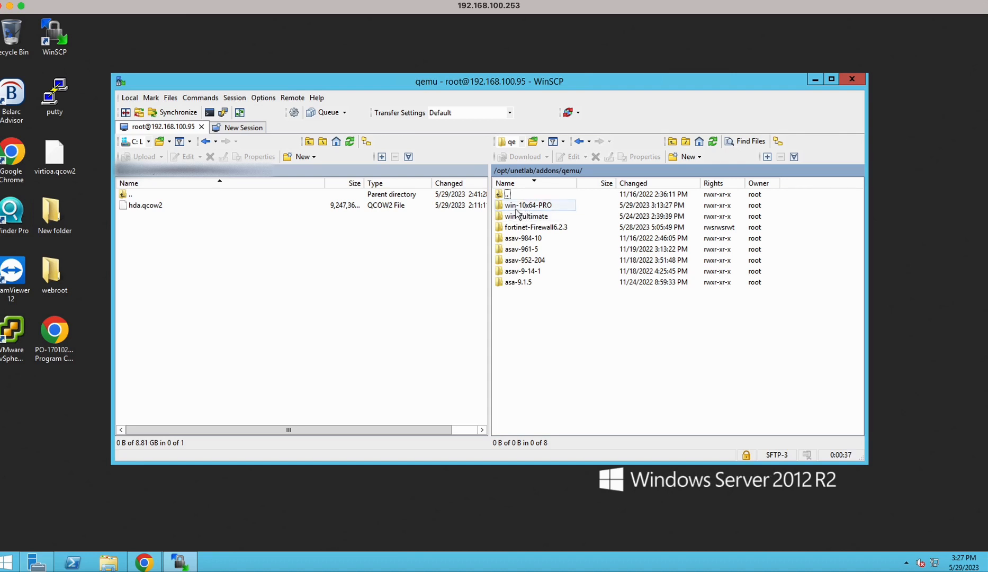
mouse_move(513, 216)
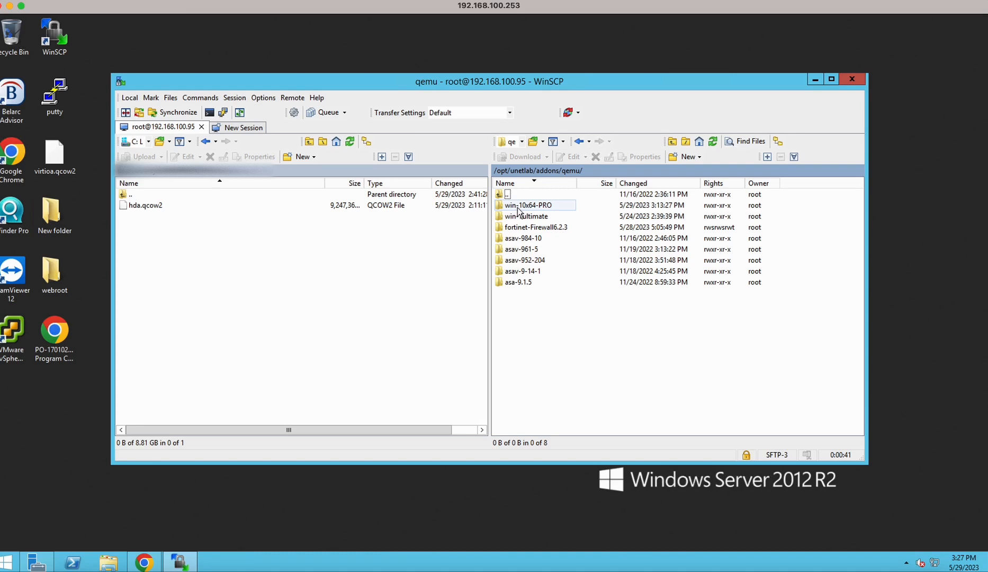
double_click(529, 205)
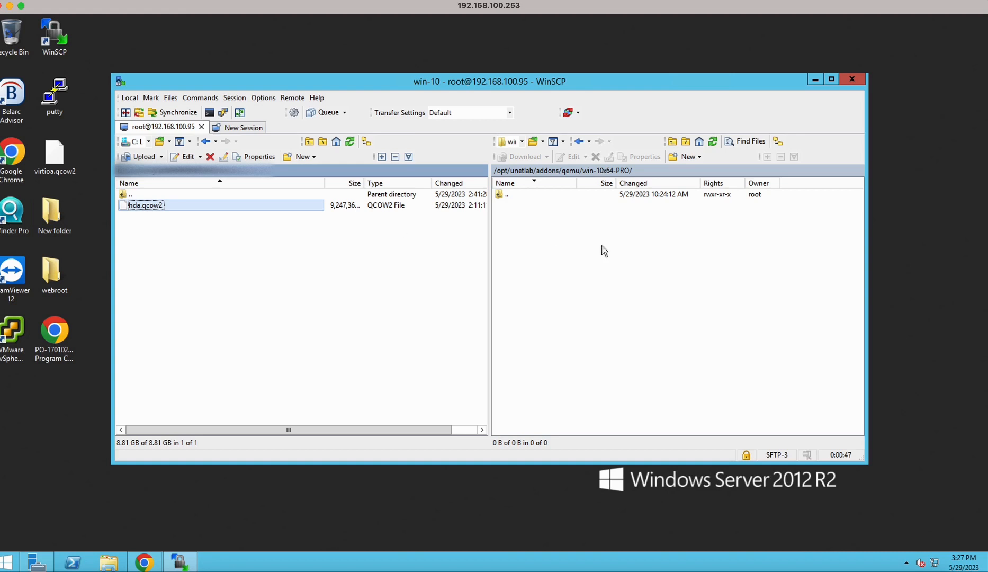
mouse_move(653, 266)
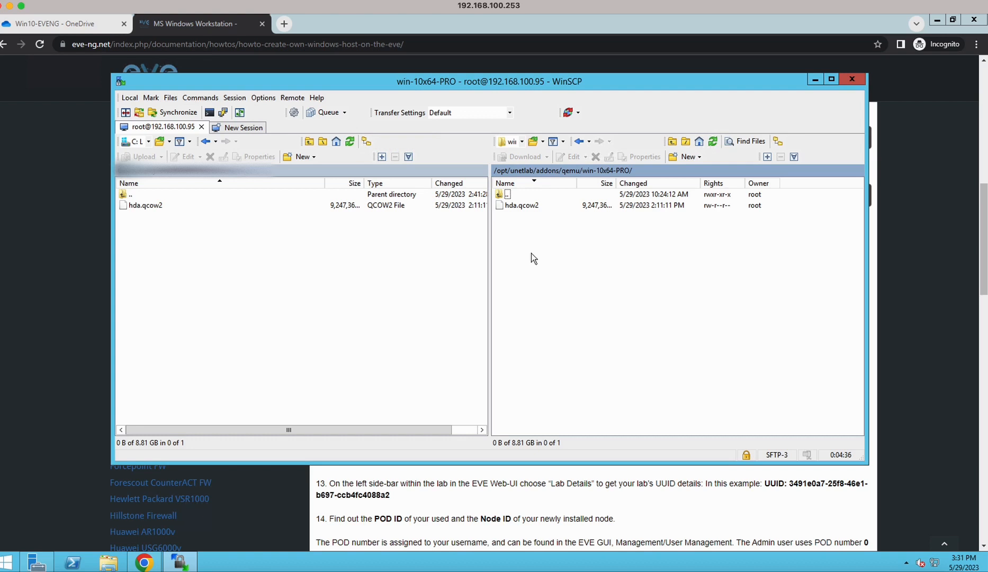
Switch to the EVE-NG web interface's file manager
click(521, 205)
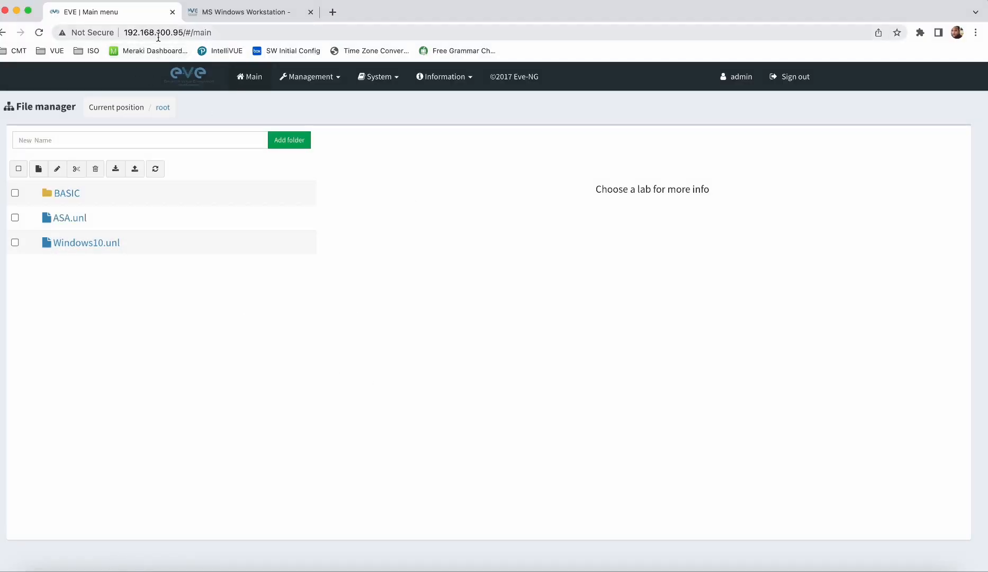
mouse_move(152, 290)
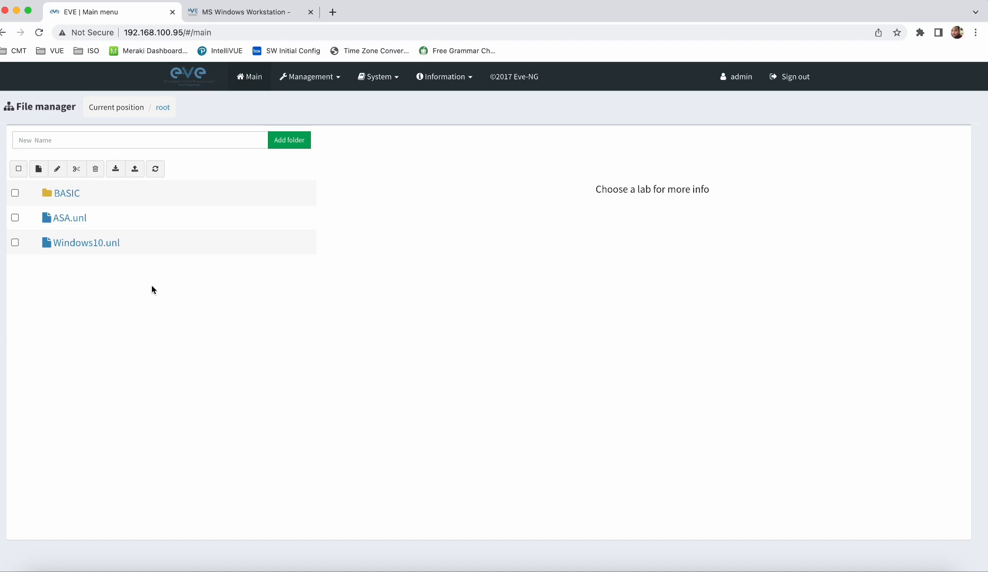
Add and save a lab named Windows10, logging back in and re-saving when prompted
click(39, 168)
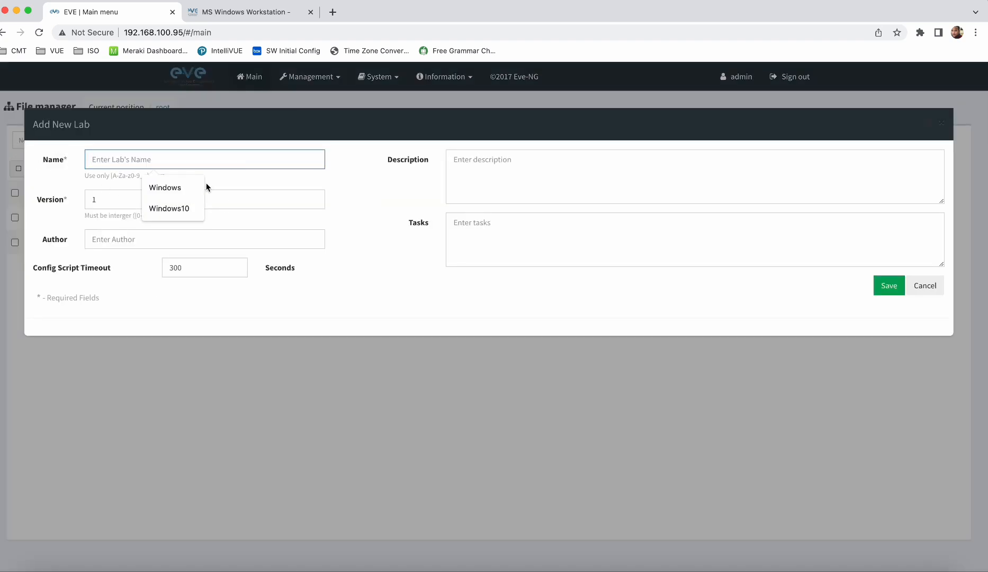
click(169, 209)
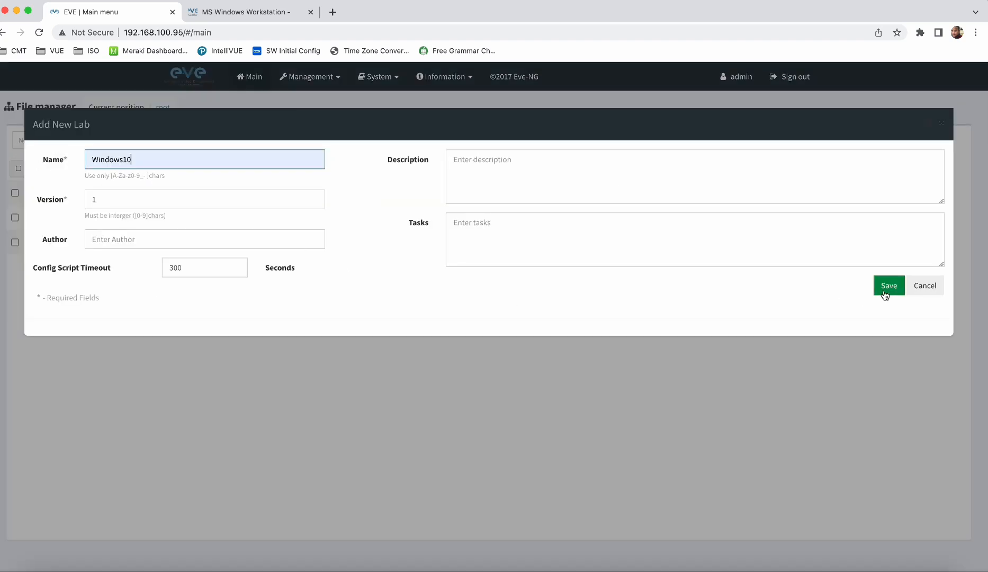
click(888, 285)
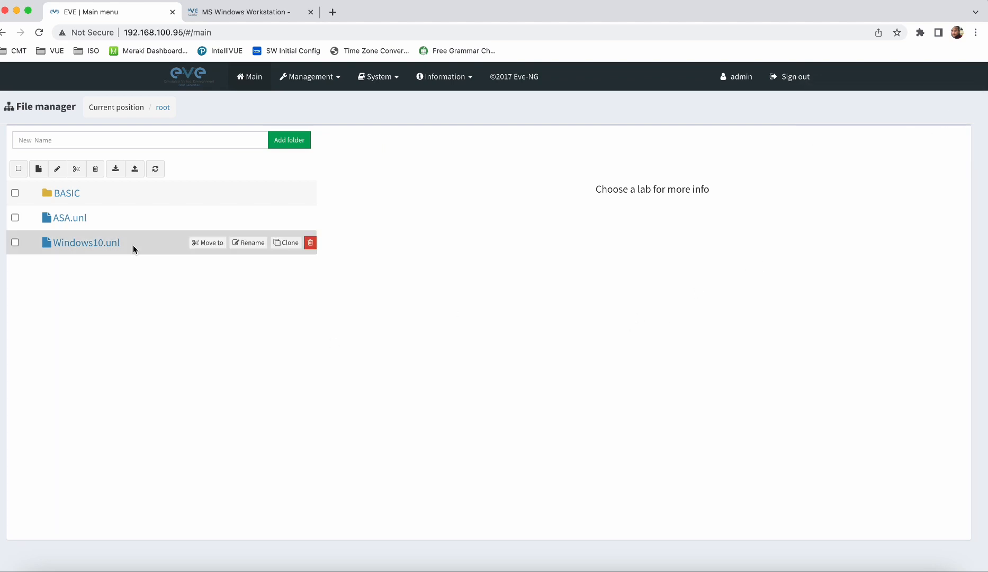
click(789, 76)
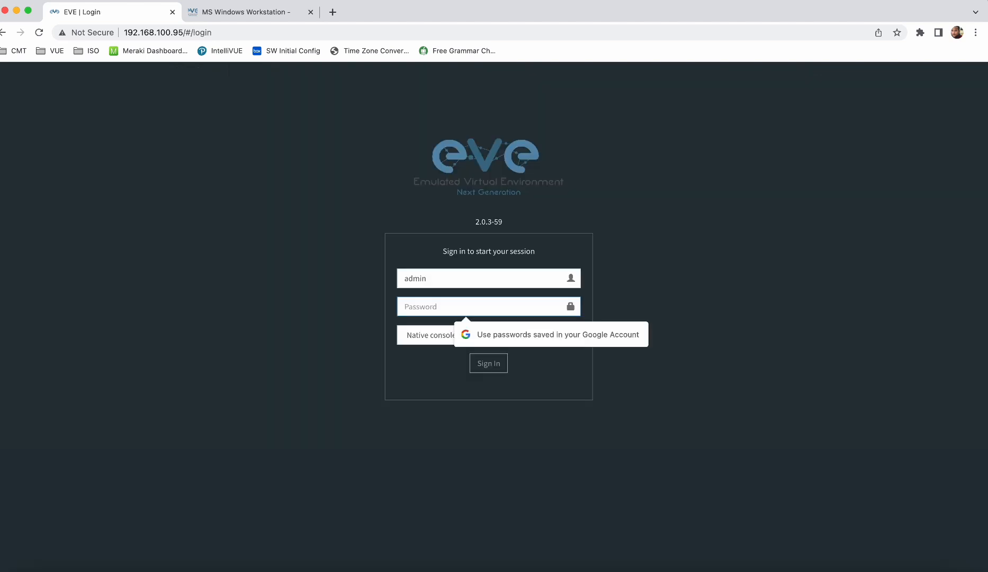
click(488, 363)
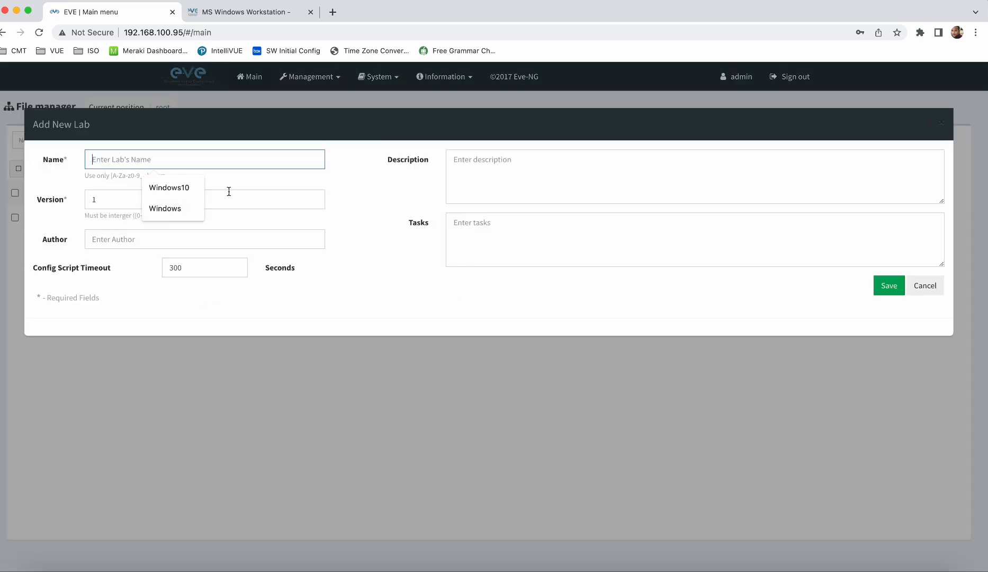
click(168, 188)
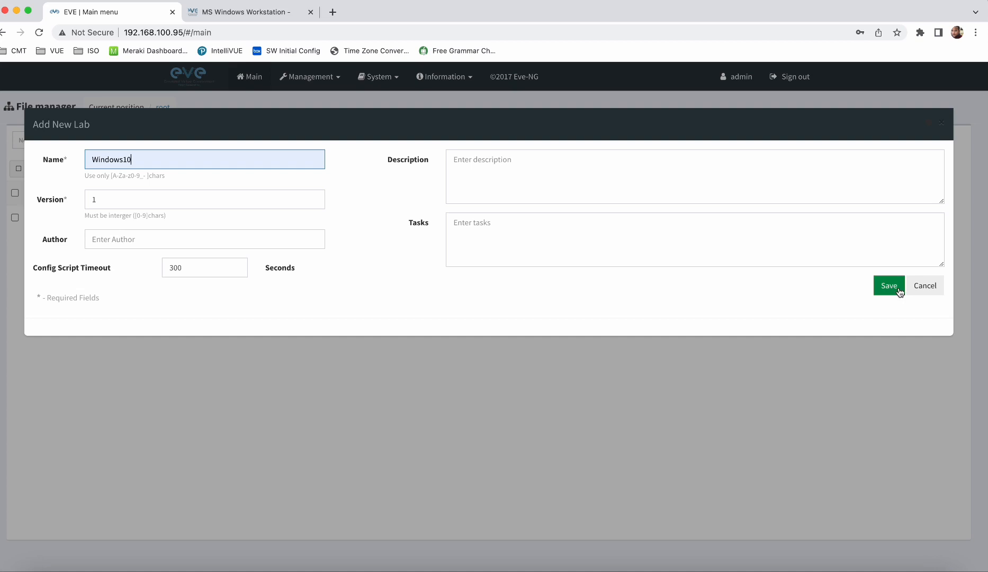
click(888, 285)
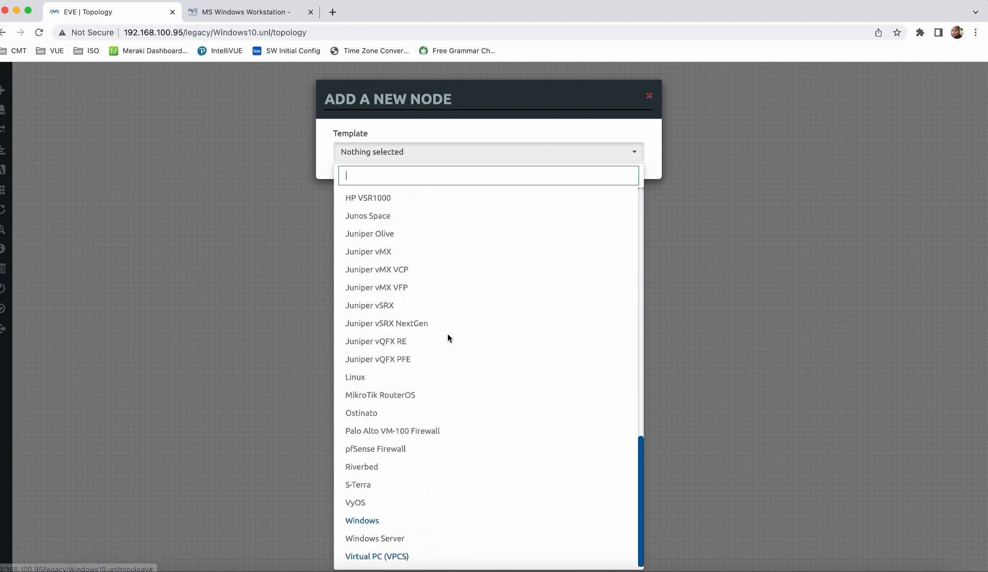
Add a Windows node using win-10x64-PRO with 8000 MB RAM and no startup config
click(361, 520)
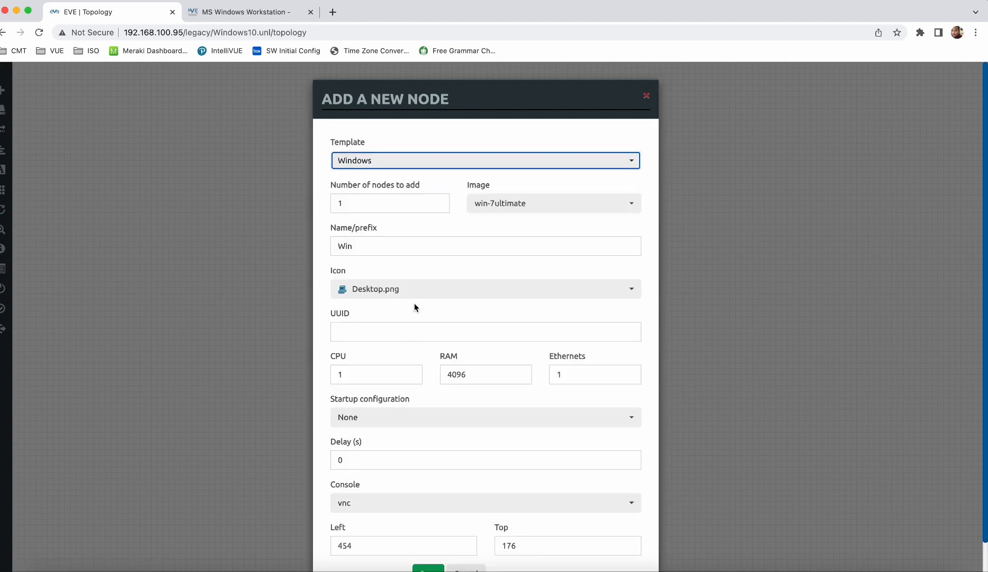
mouse_move(524, 205)
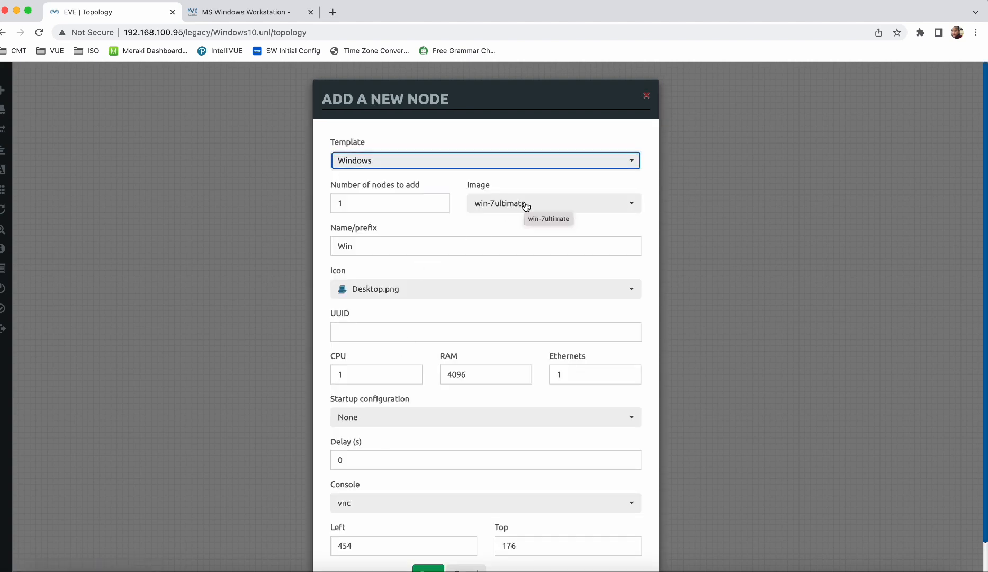
click(552, 203)
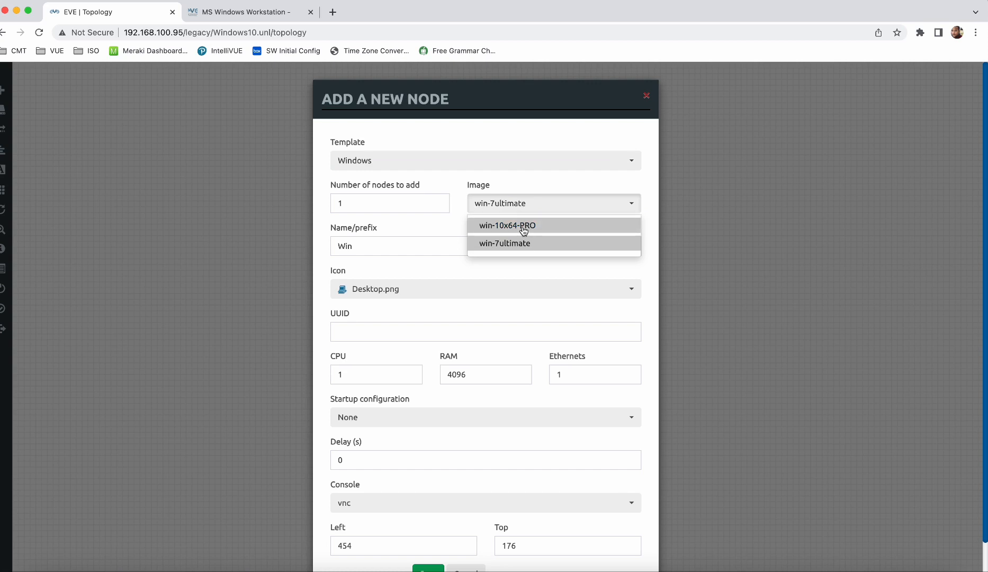
click(506, 226)
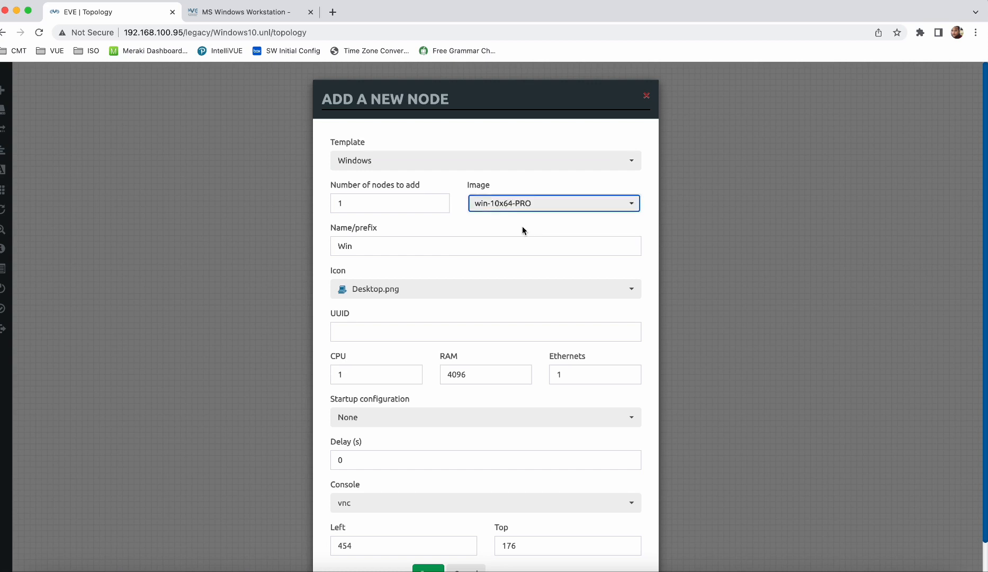
triple_click(486, 374)
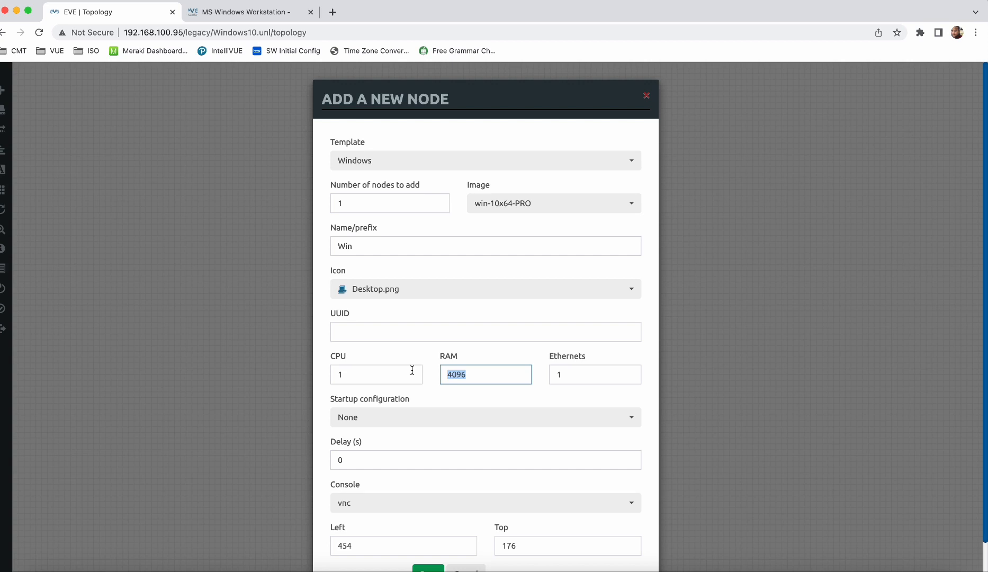
click(485, 416)
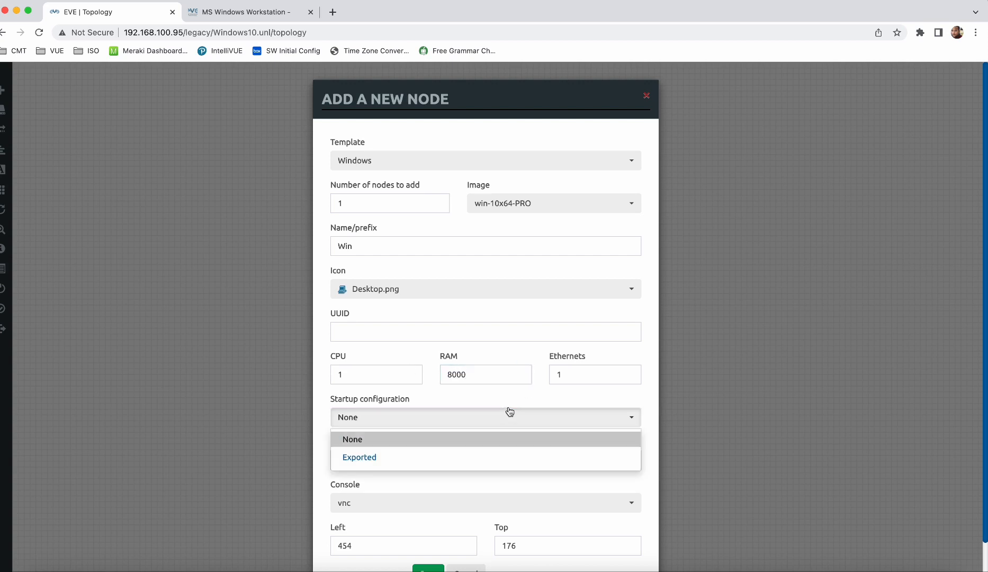
click(352, 438)
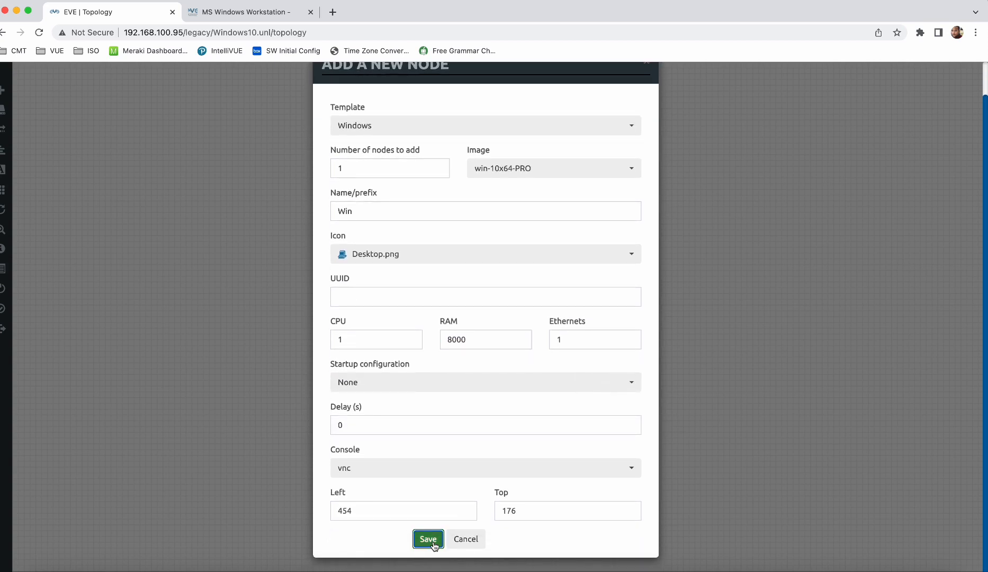
click(427, 539)
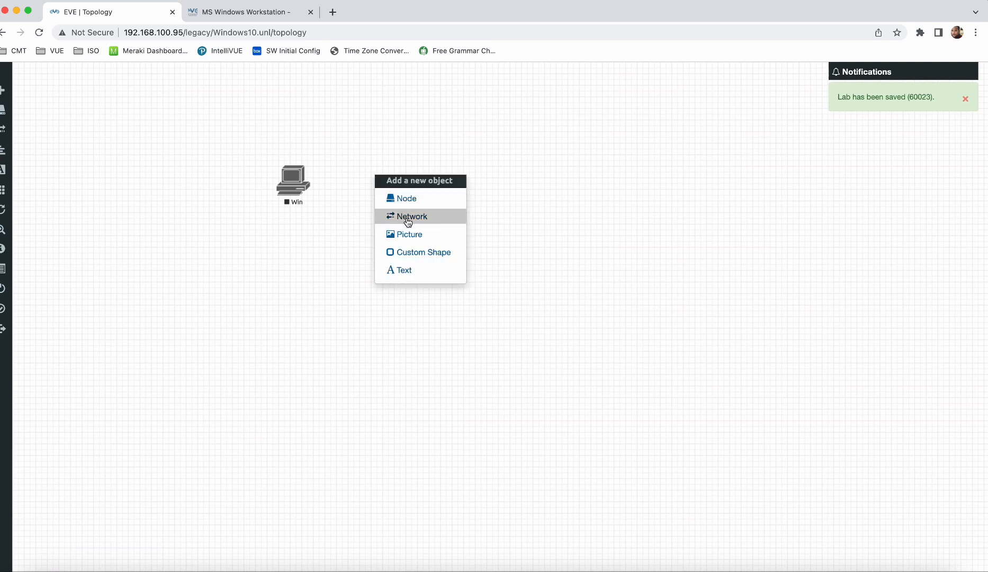
Add a Cloud1 network named Net to the lab
click(411, 216)
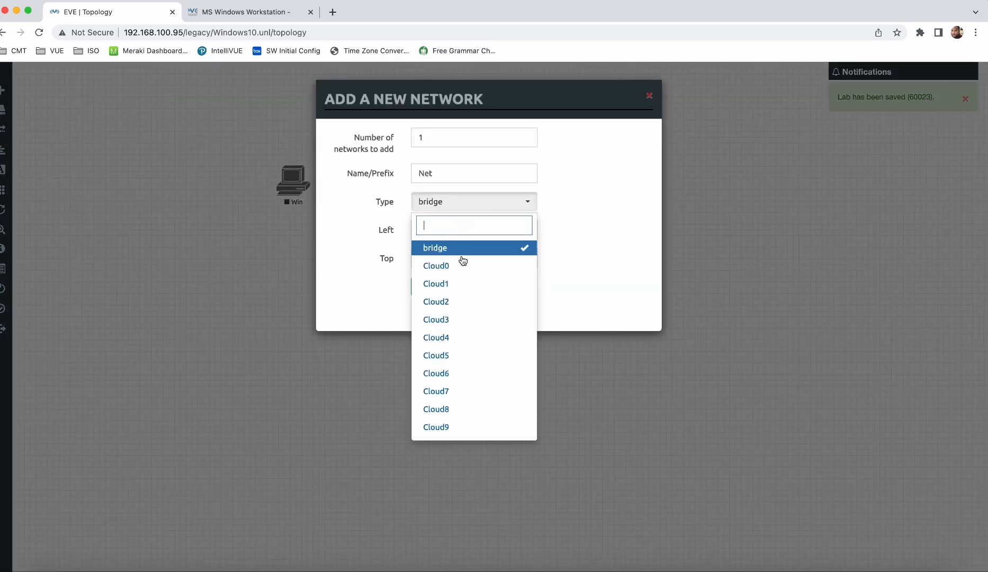
click(435, 283)
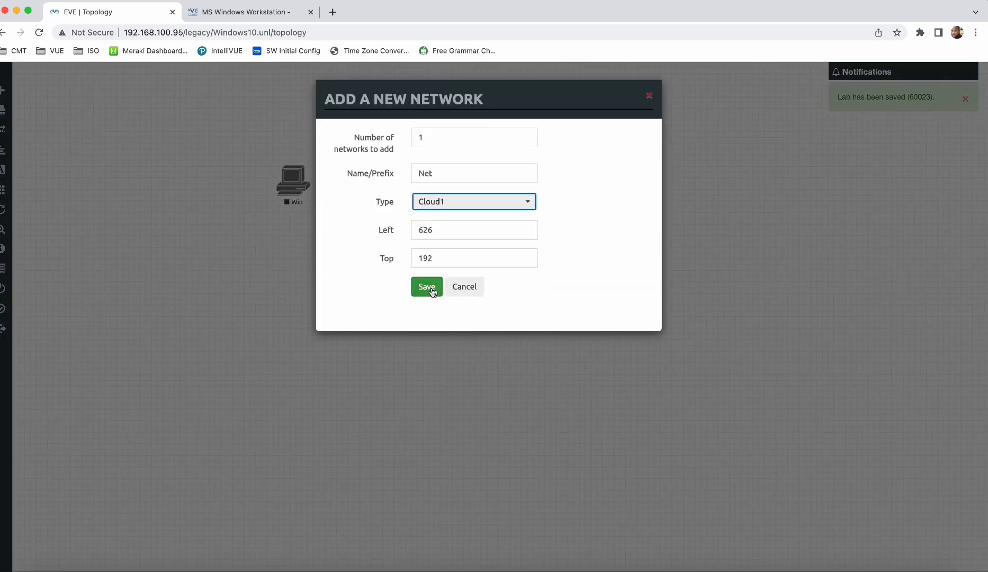
click(426, 286)
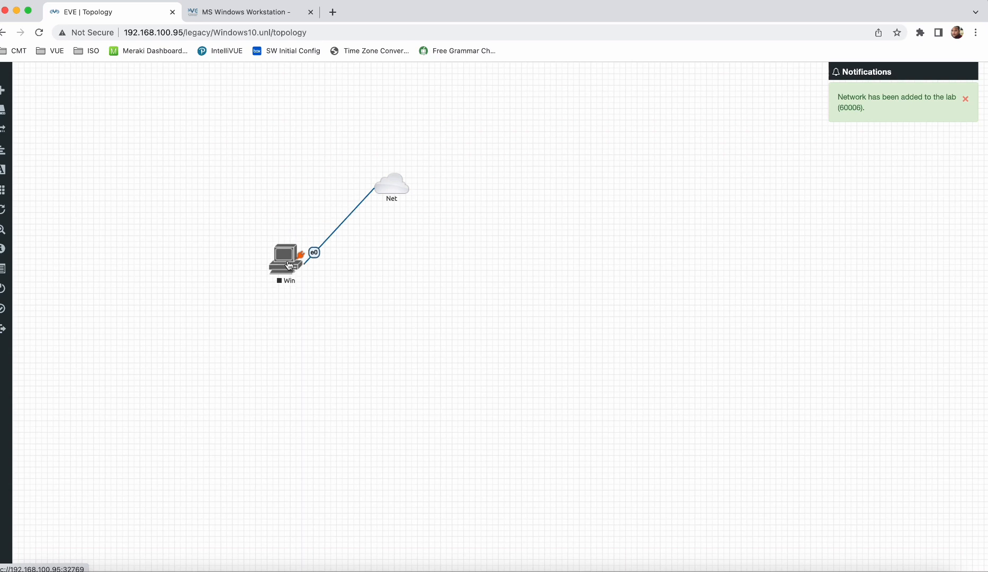
Start the Win node
right_click(285, 255)
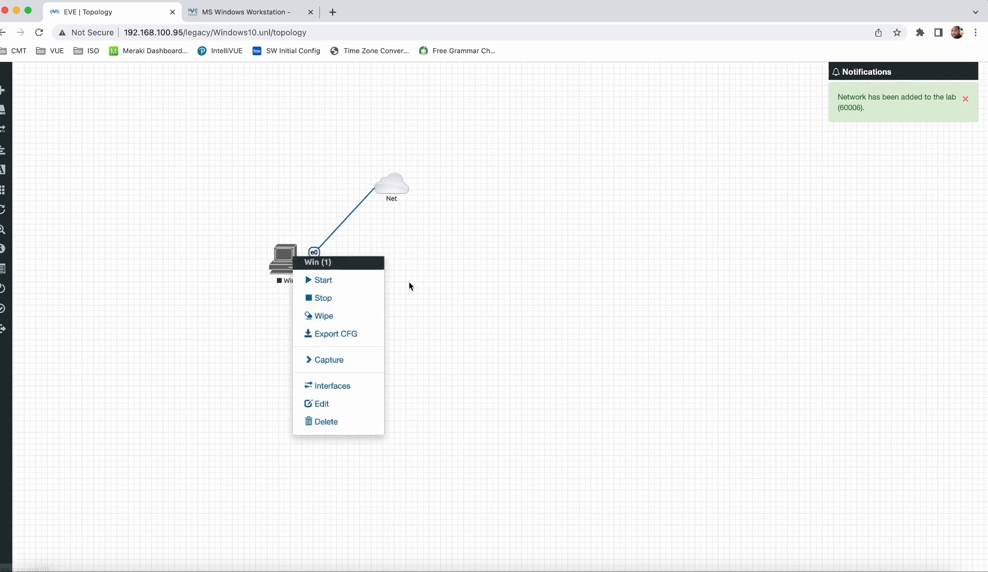
click(323, 280)
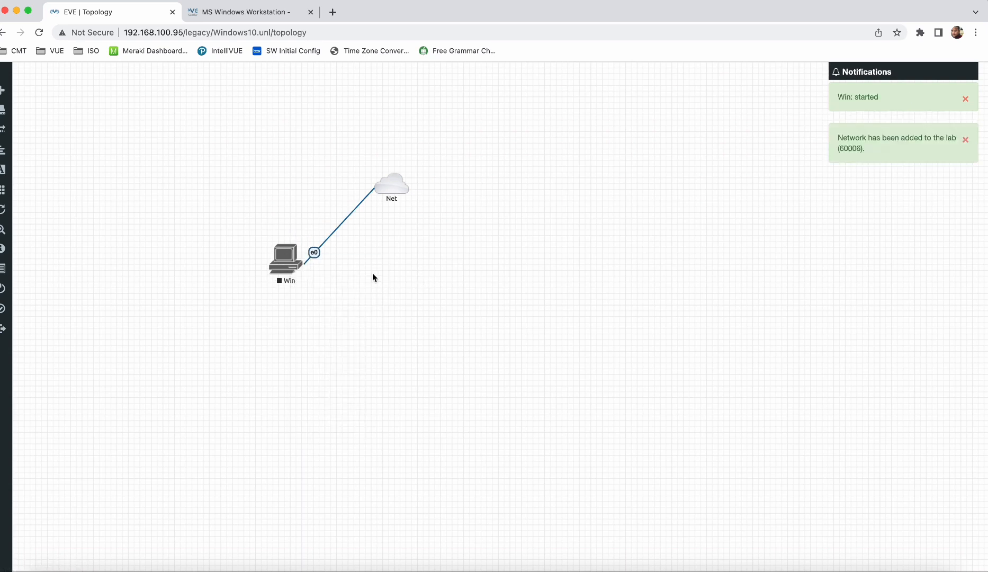
click(964, 139)
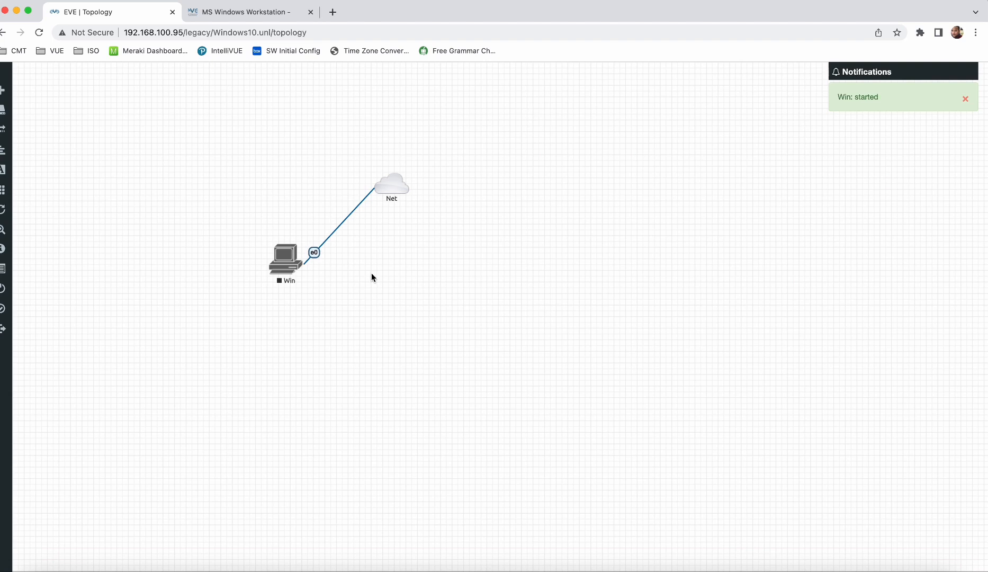
mouse_move(366, 278)
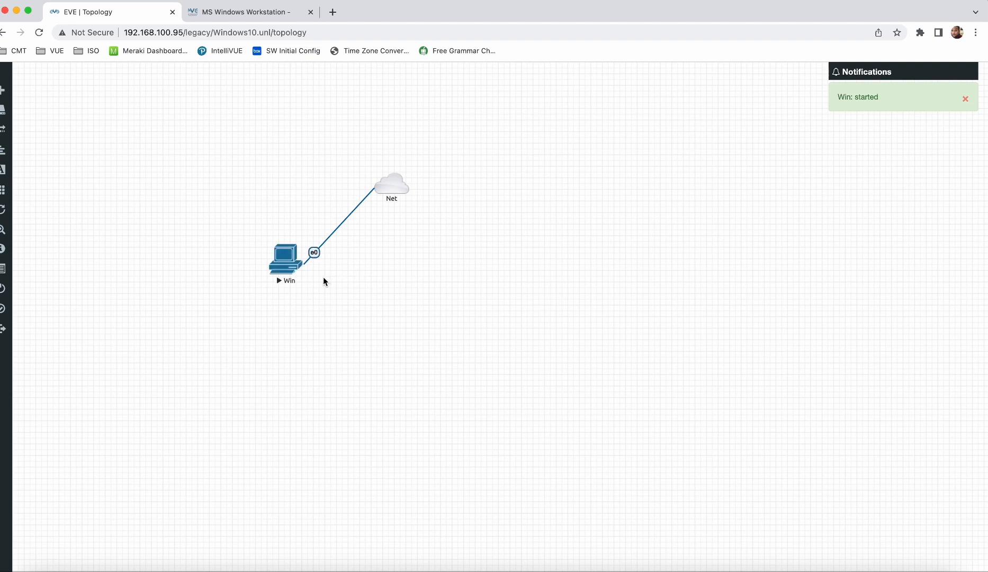
Open the Win node's console in VNC Viewer through the Eve client and watch it boot
click(285, 258)
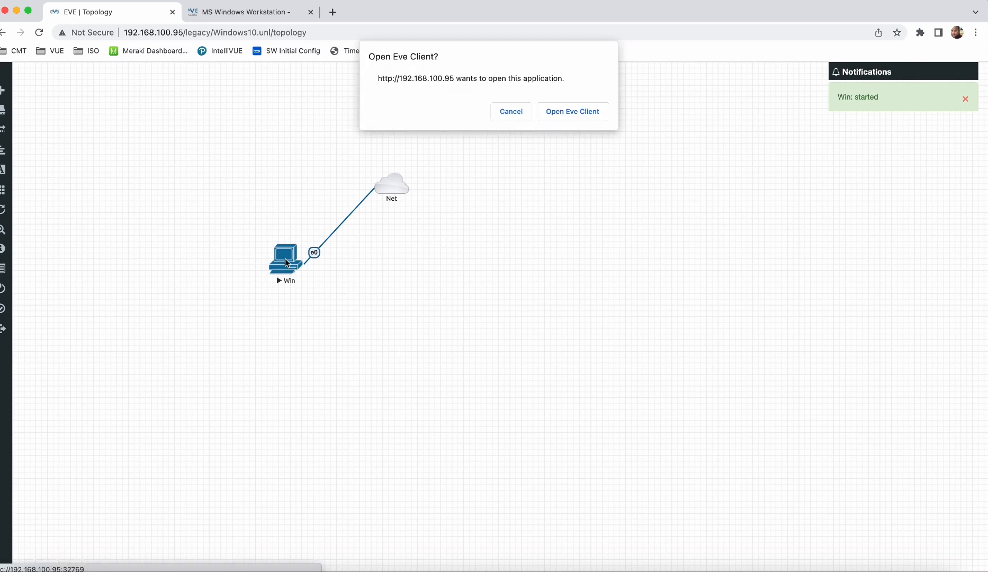
click(571, 111)
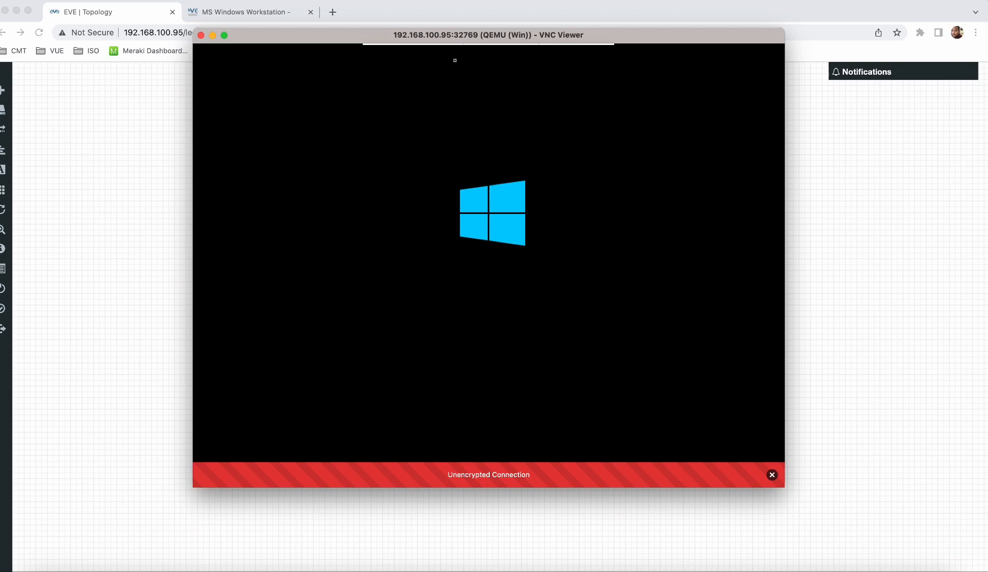
click(771, 475)
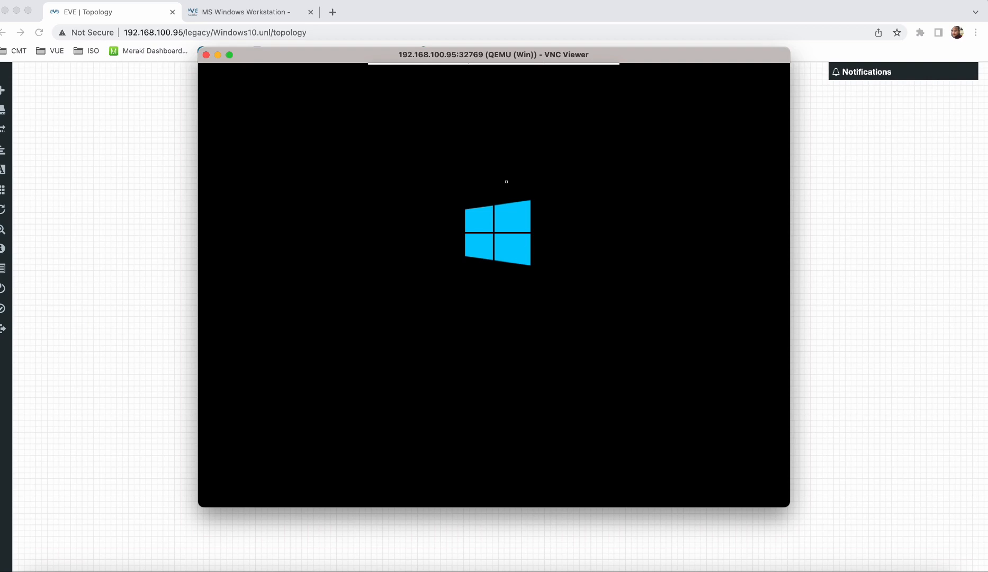
click(310, 13)
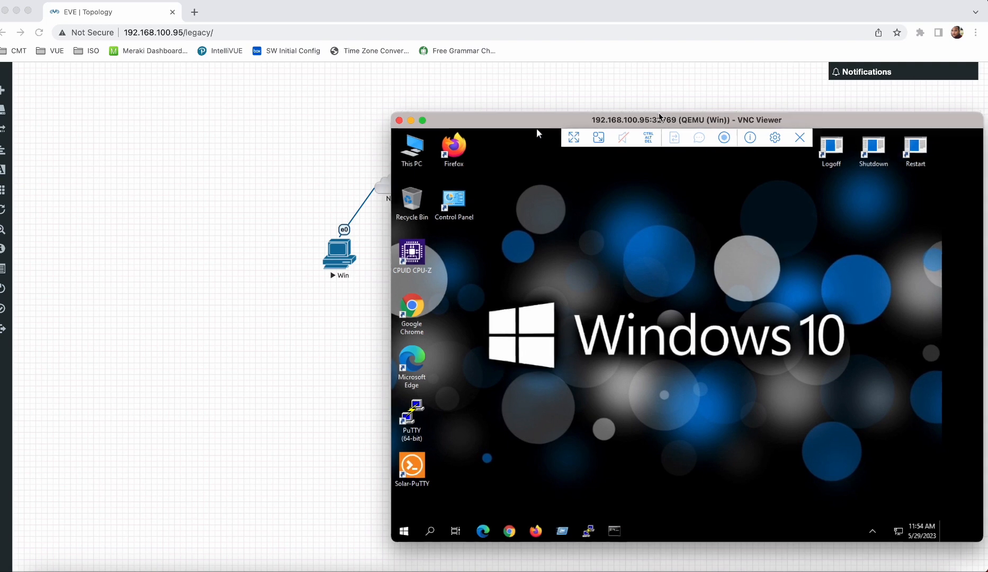
Move the VNC console window left and launch Google Chrome on the Windows desktop
drag(658, 120, 296, 47)
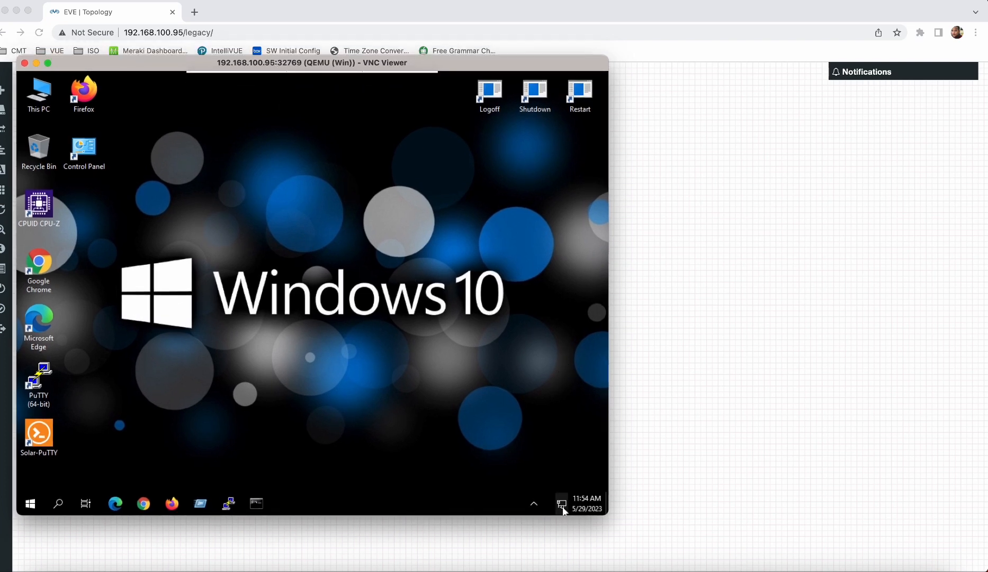
mouse_move(226, 503)
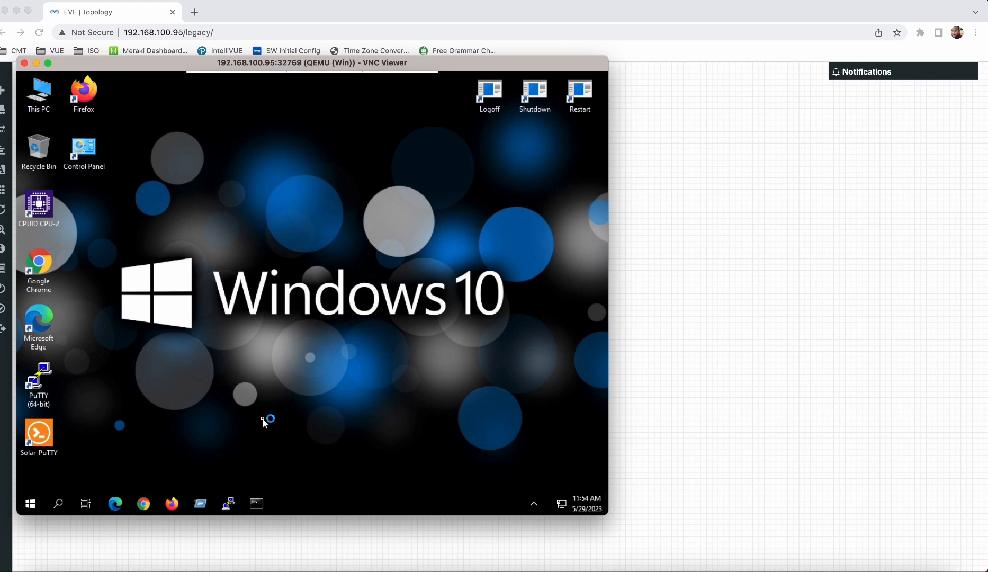
mouse_move(353, 510)
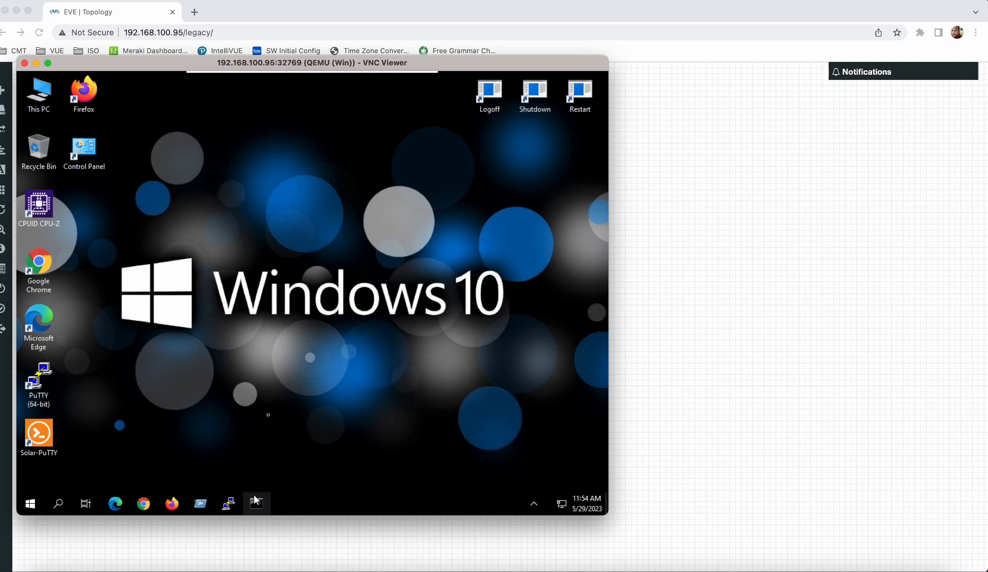
click(255, 503)
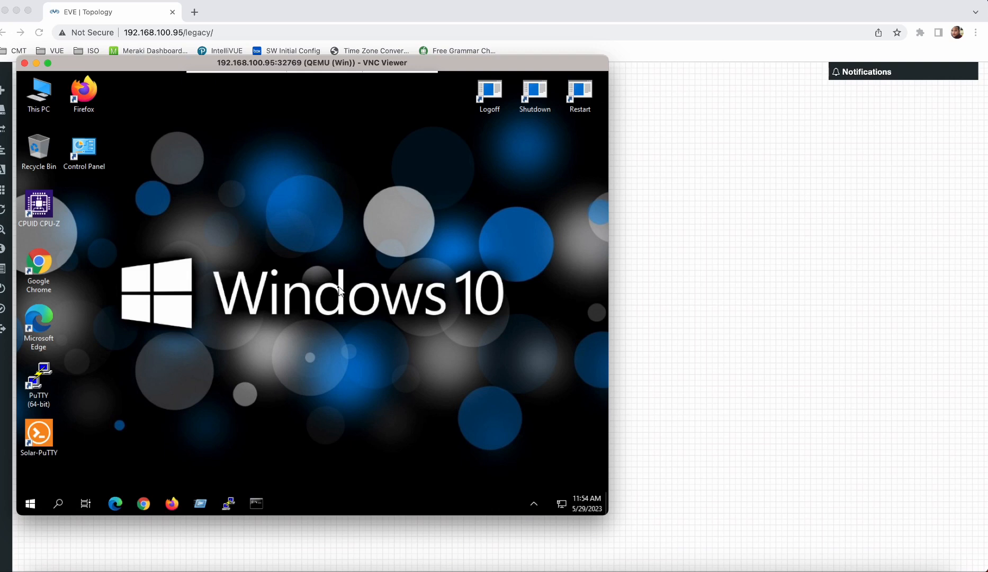
click(256, 503)
text(google)
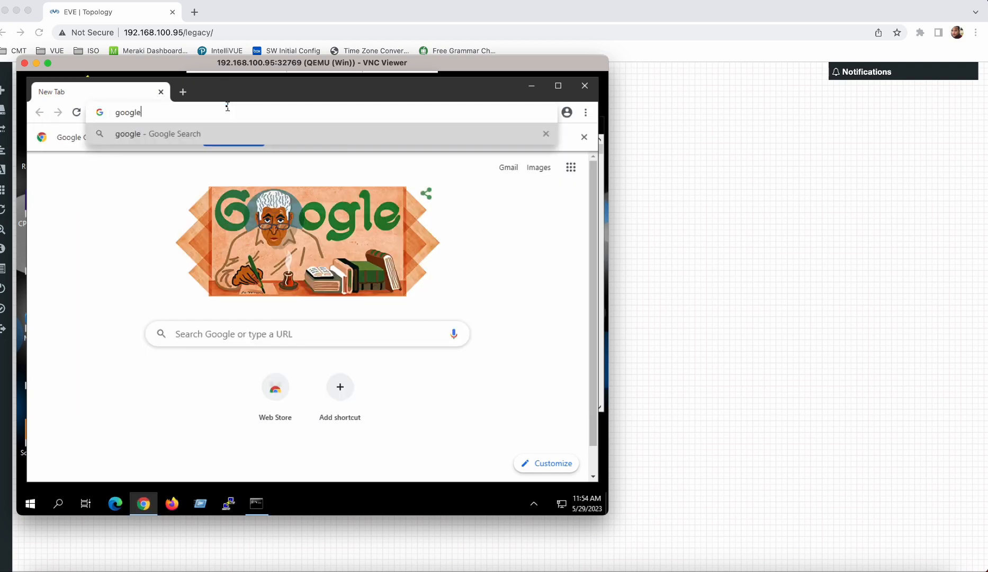
Load google.com from Chrome's address bar inside the Windows VM
key(Return)
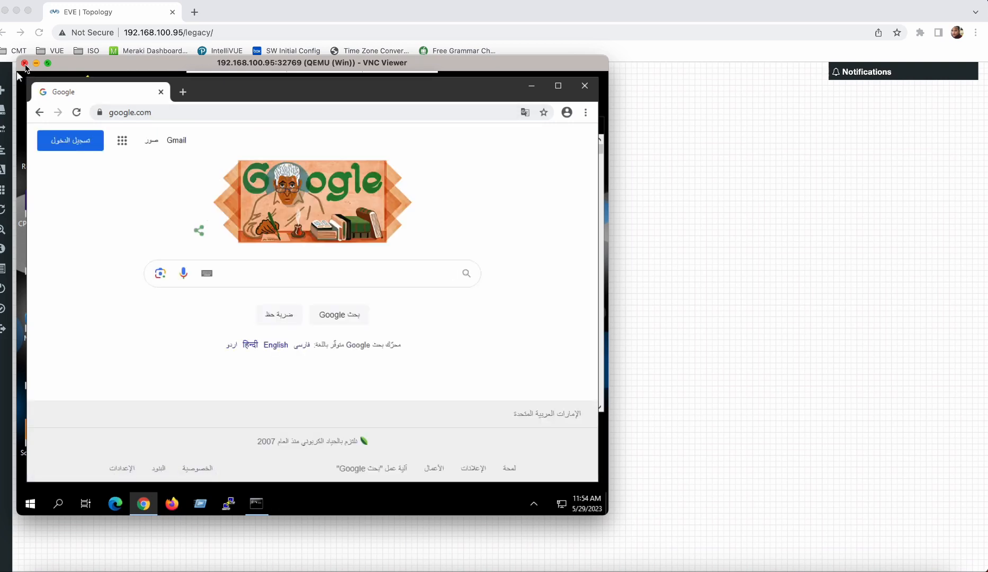
click(309, 272)
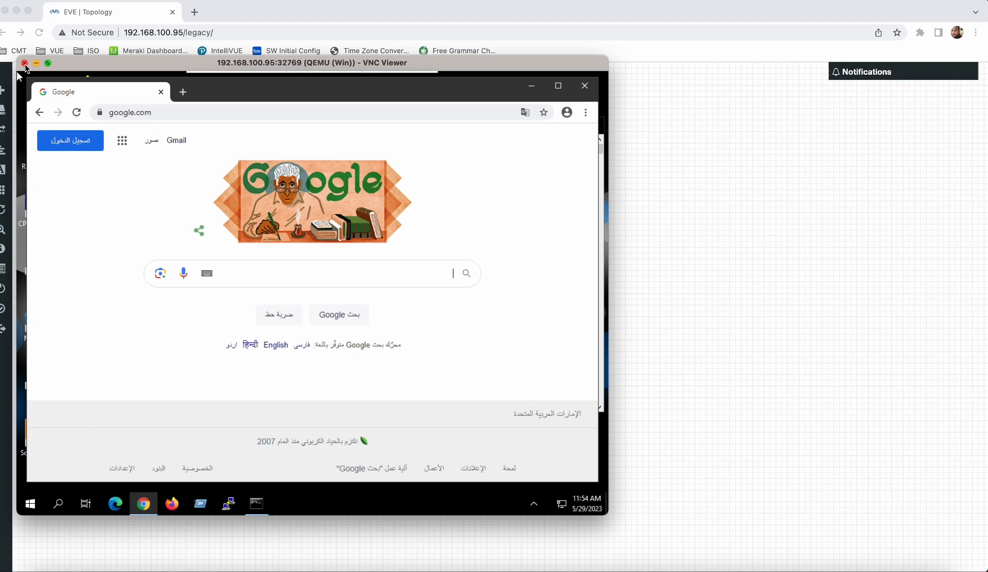